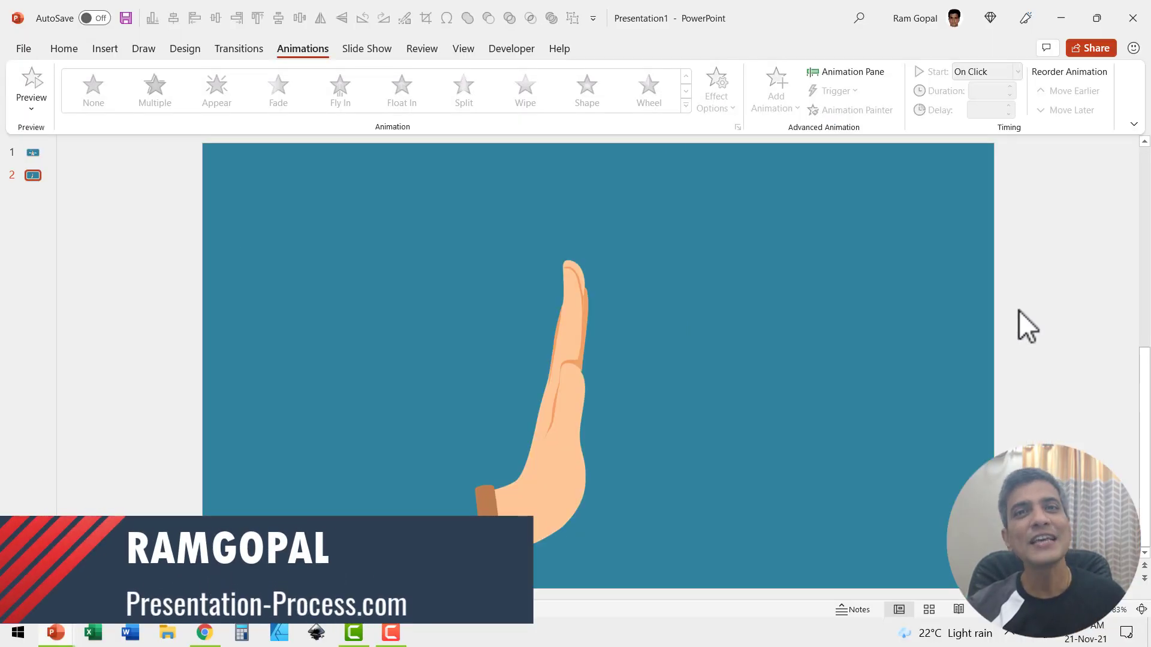
mouse_move(528, 301)
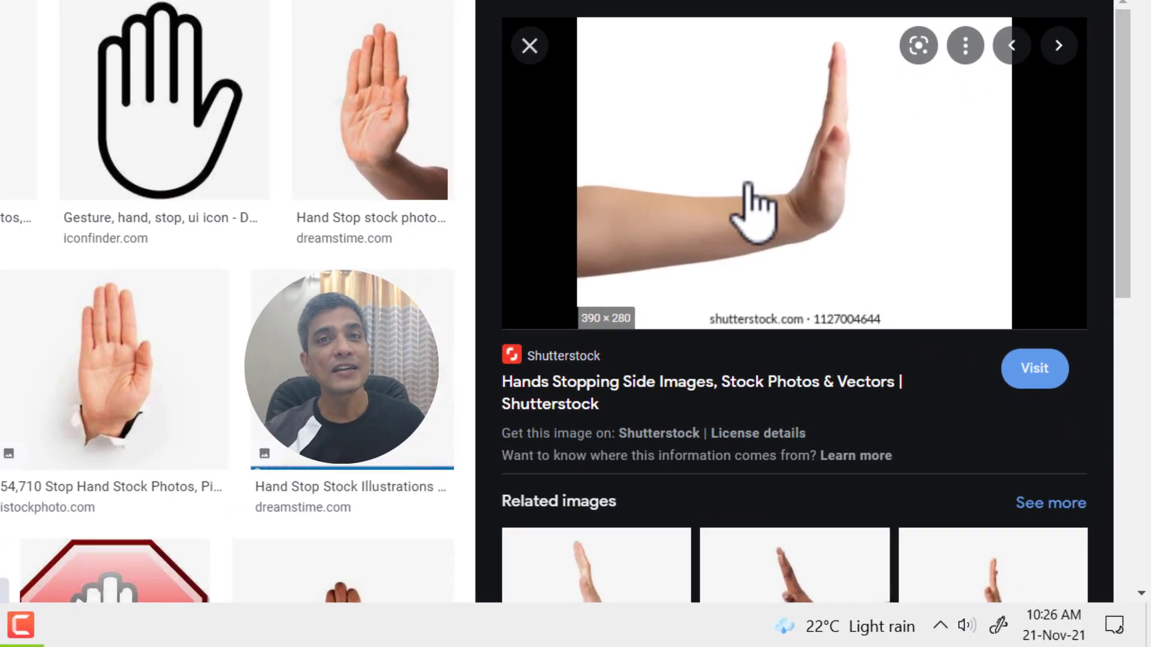
Browse the related stop-hand photos in Google Images and return to the PowerPoint slide
scroll(down, 3)
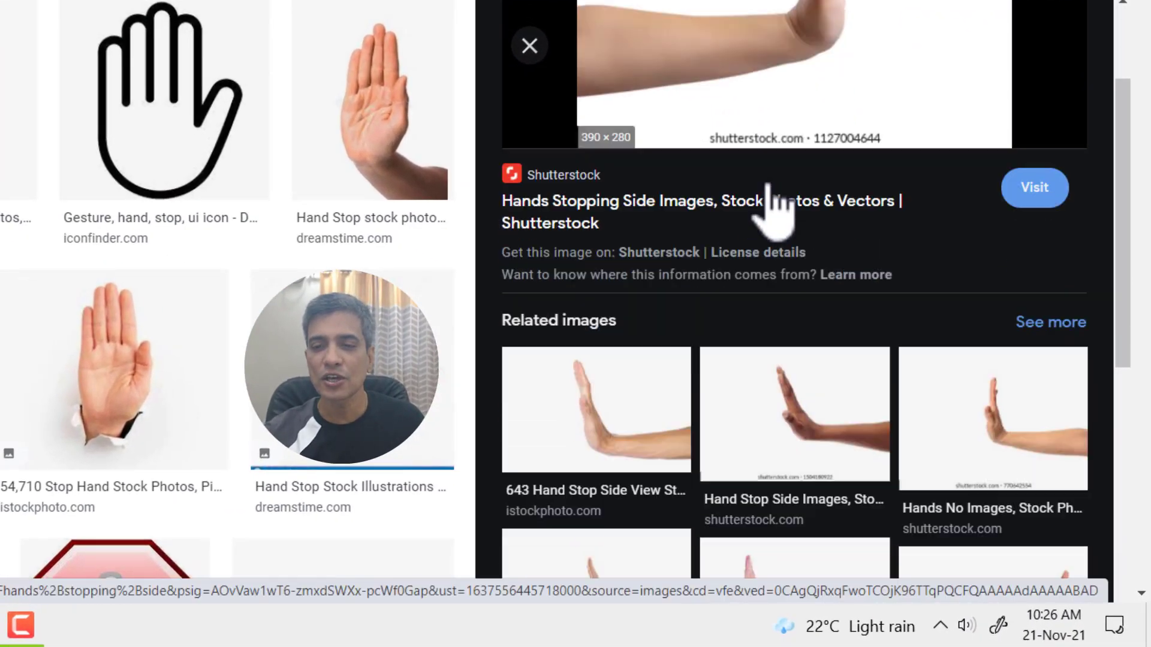
scroll(down, 3)
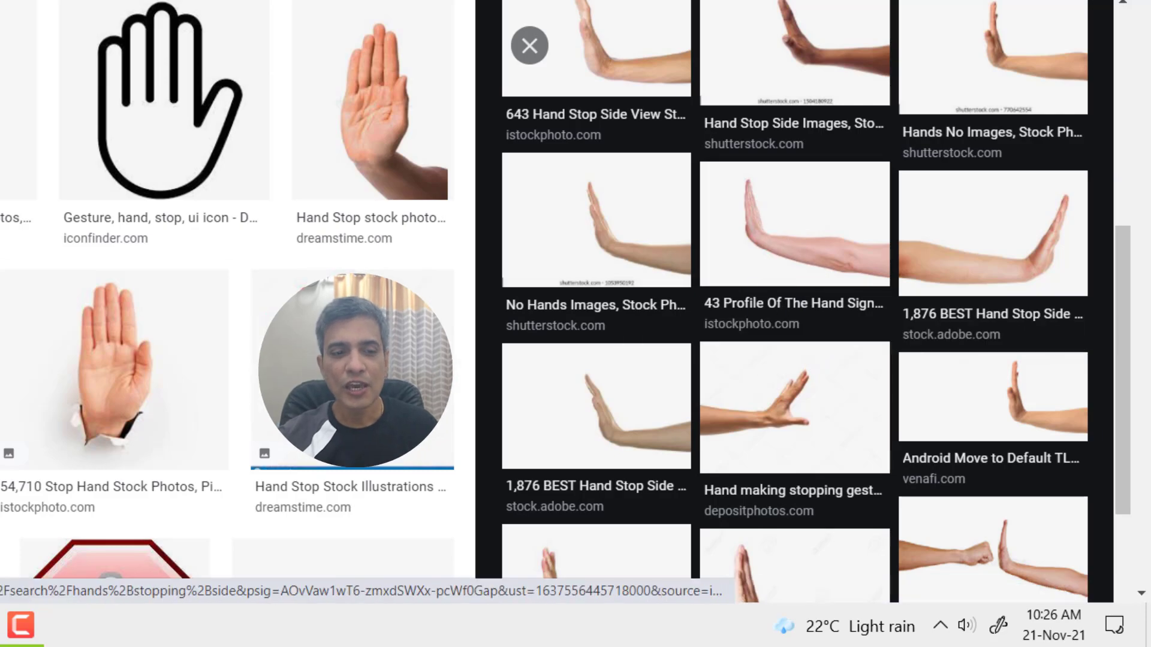
click(55, 631)
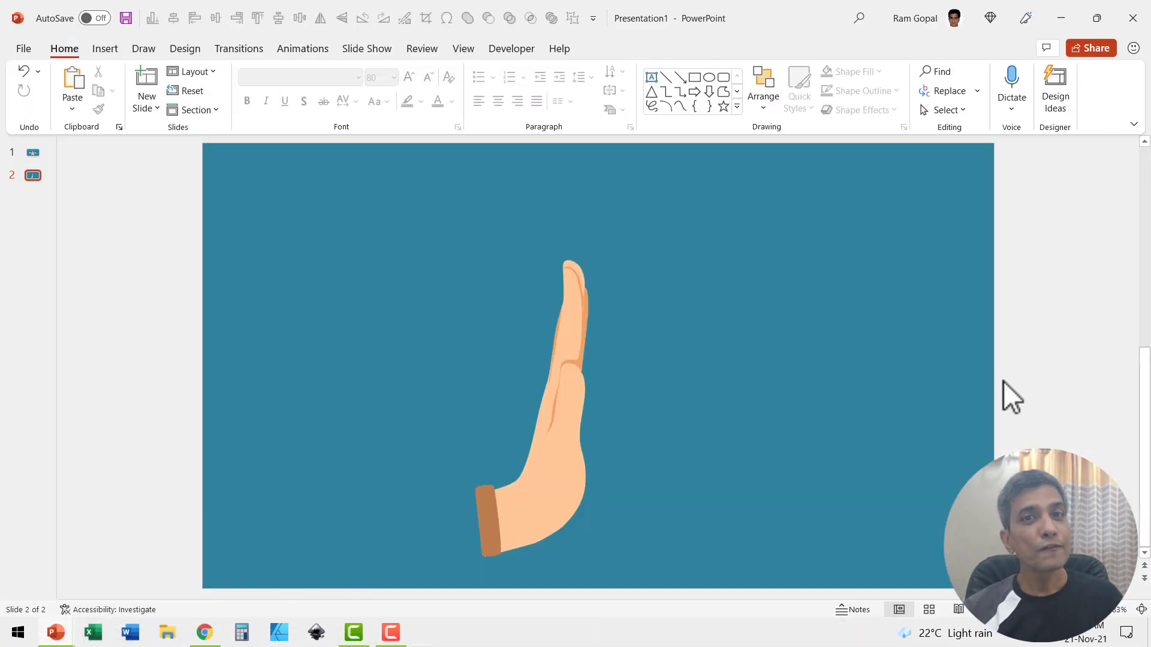
mouse_move(583, 400)
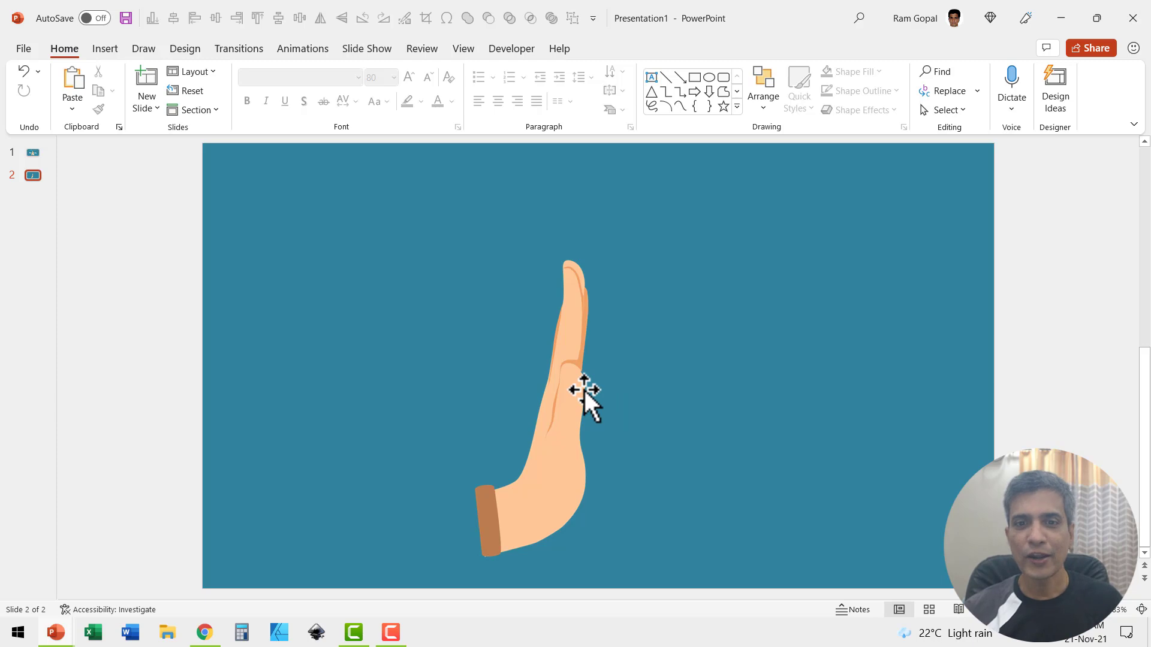
mouse_move(587, 392)
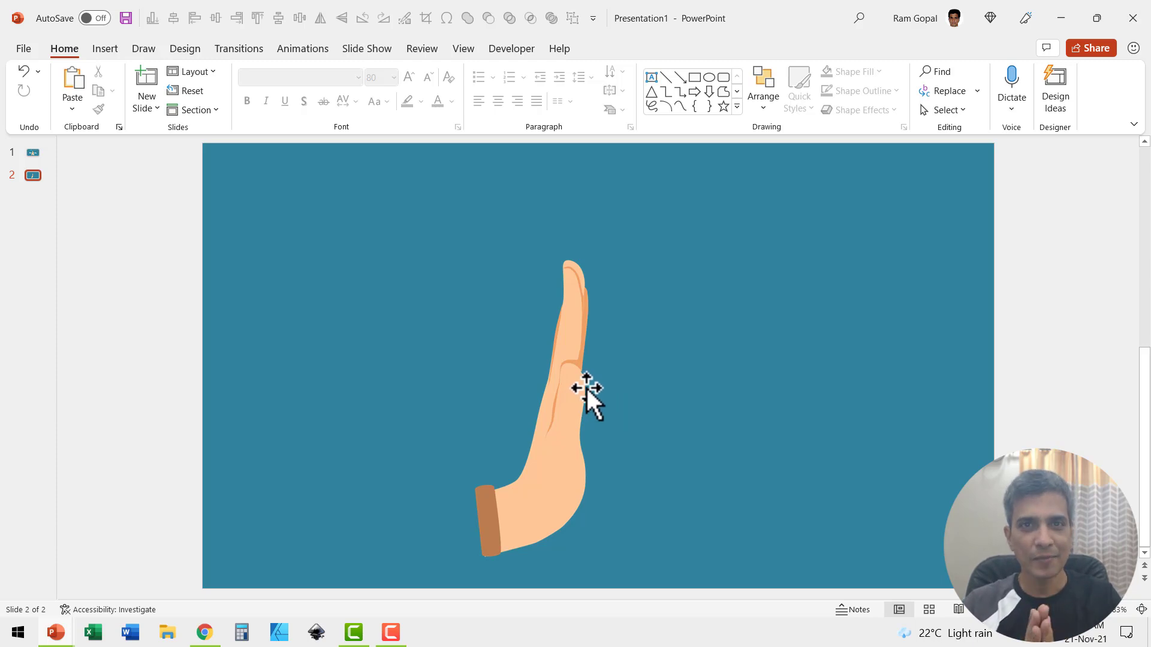
Copy the raised-hand picture and flip the copy horizontally so the palms meet in namaste
click(576, 388)
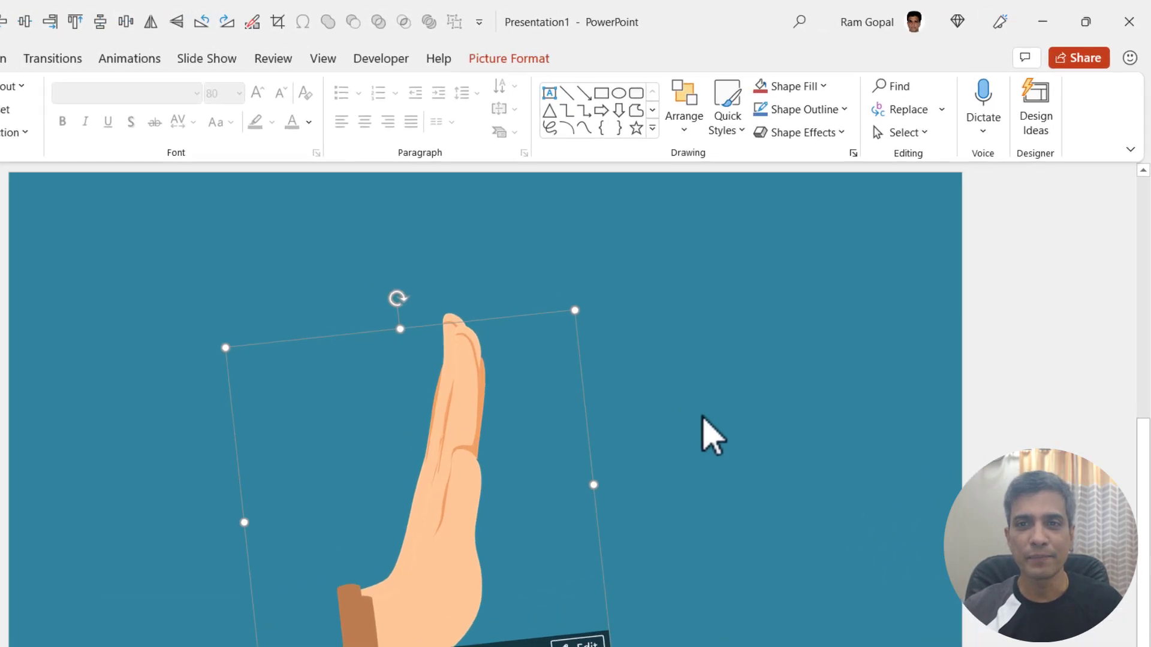
click(684, 108)
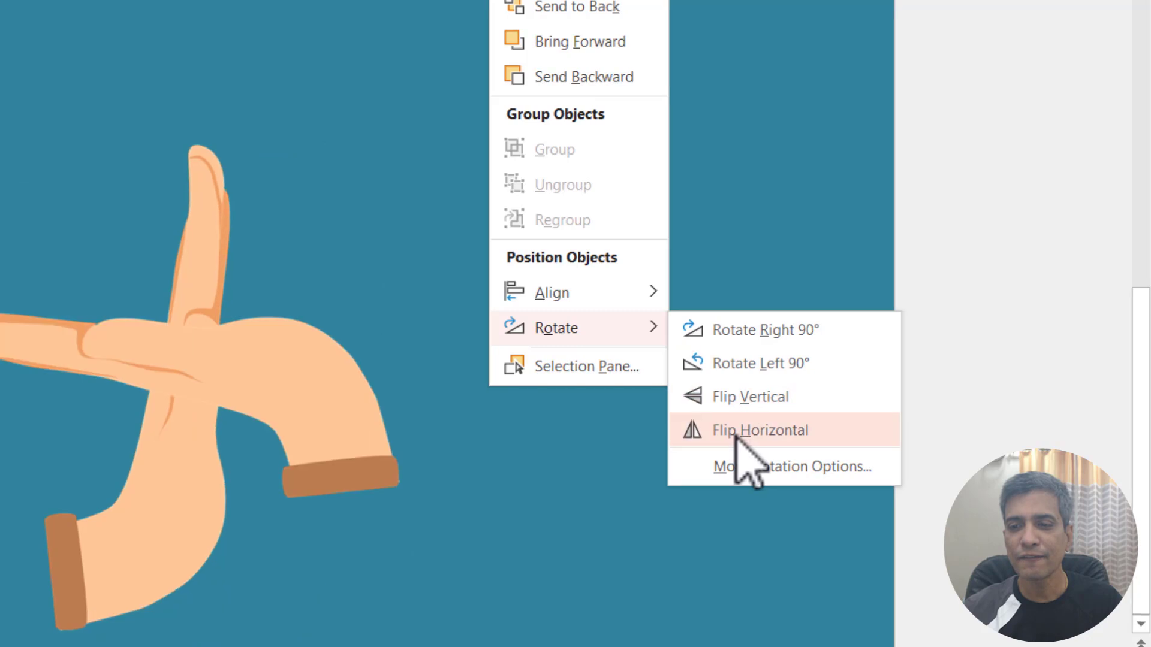
click(760, 430)
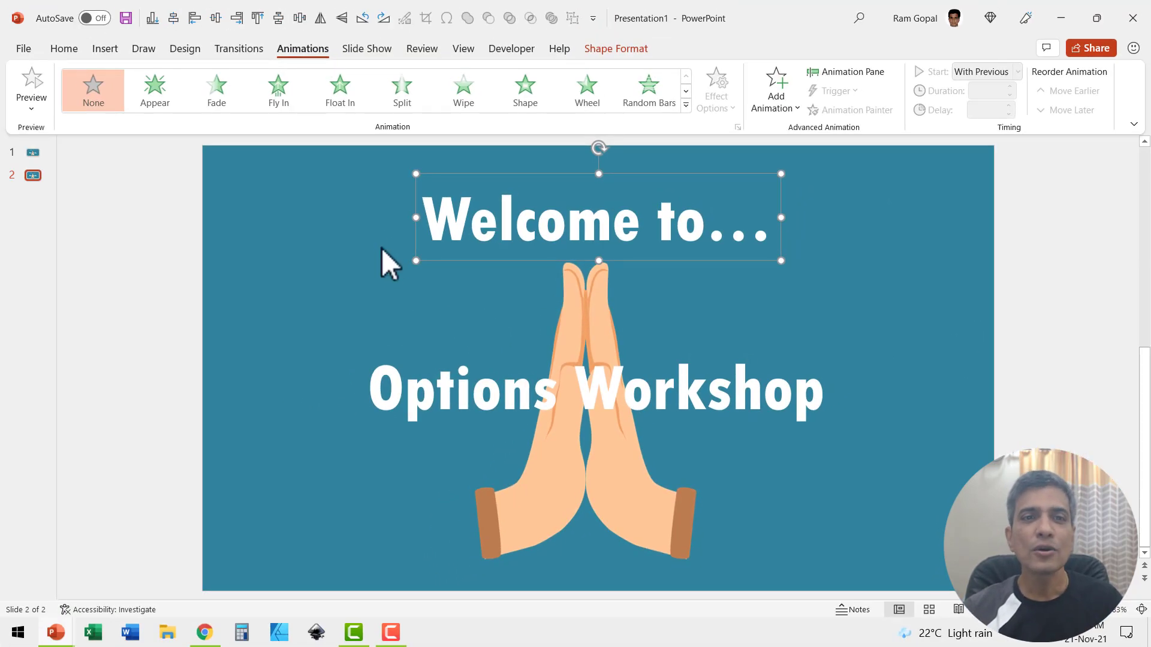
Deselect the title and select both namaste hand pictures together
click(464, 90)
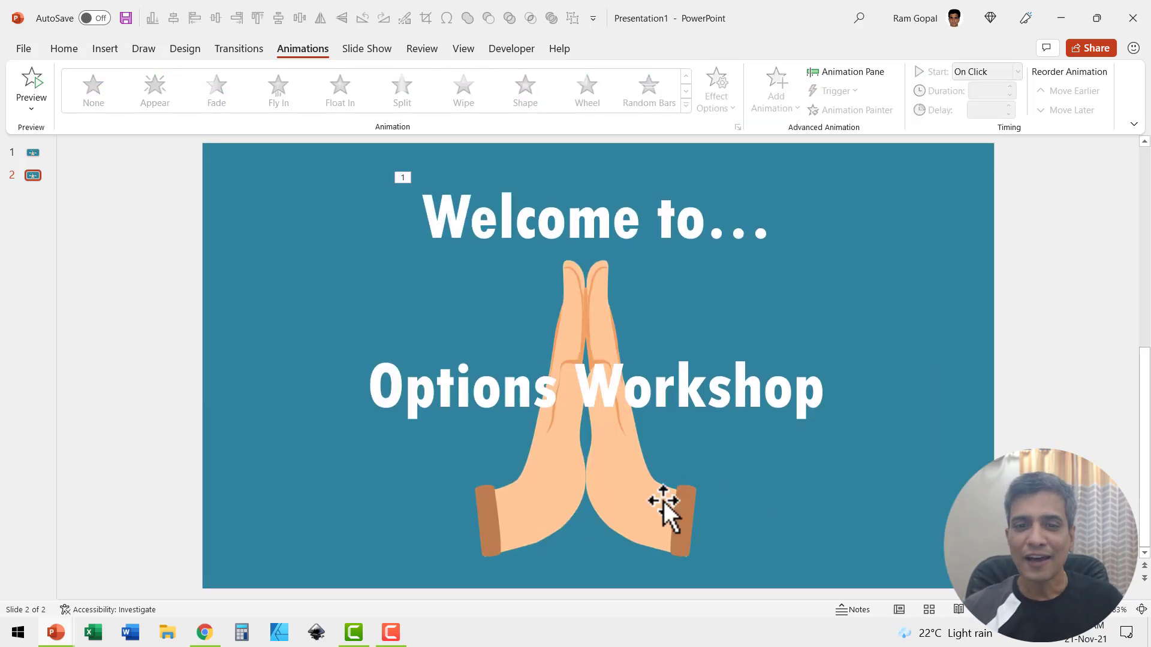
mouse_move(648, 519)
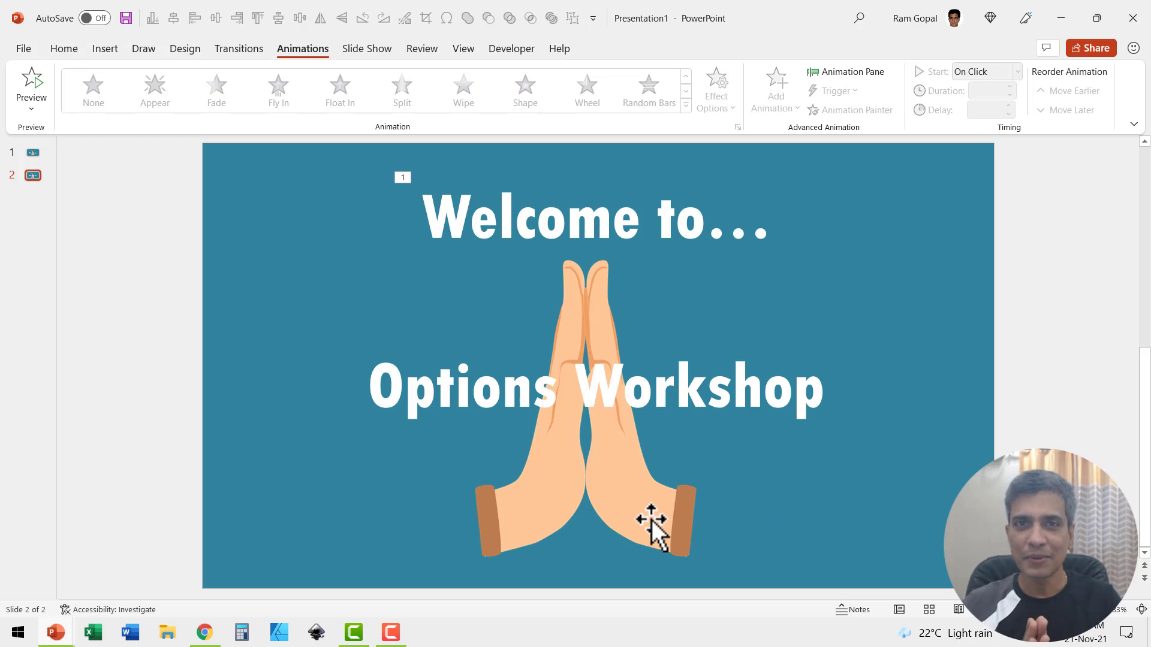
click(646, 518)
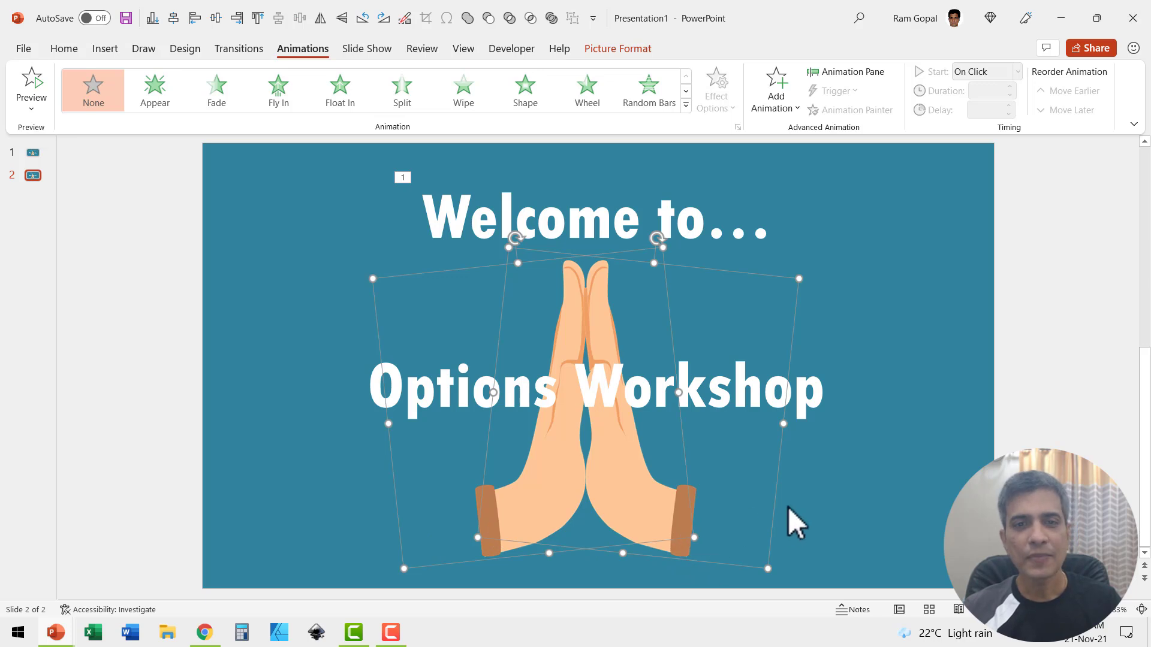
mouse_move(797, 492)
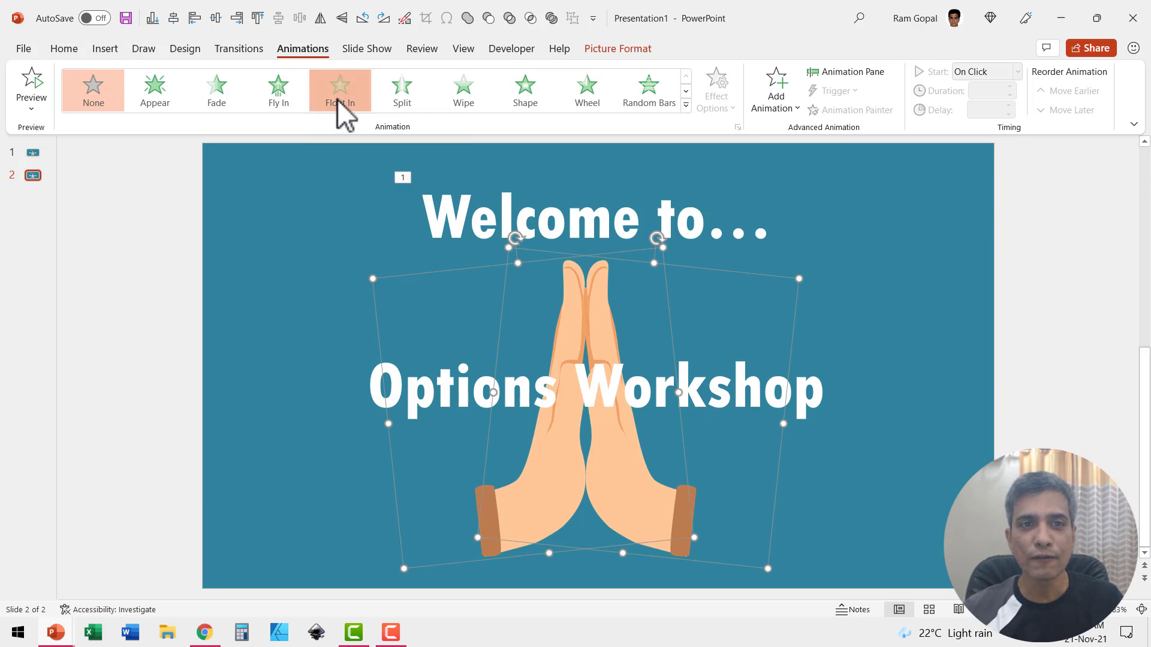
Give both hands a Float In entrance starting After Previous and show the Animation Pane
click(340, 88)
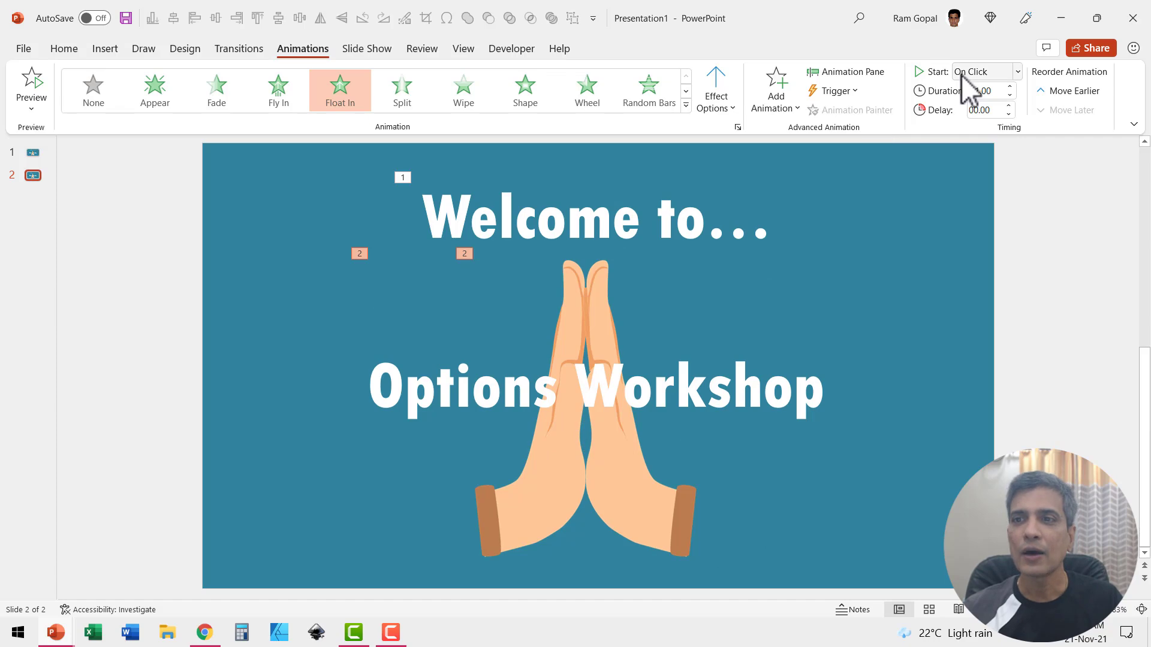
click(1016, 71)
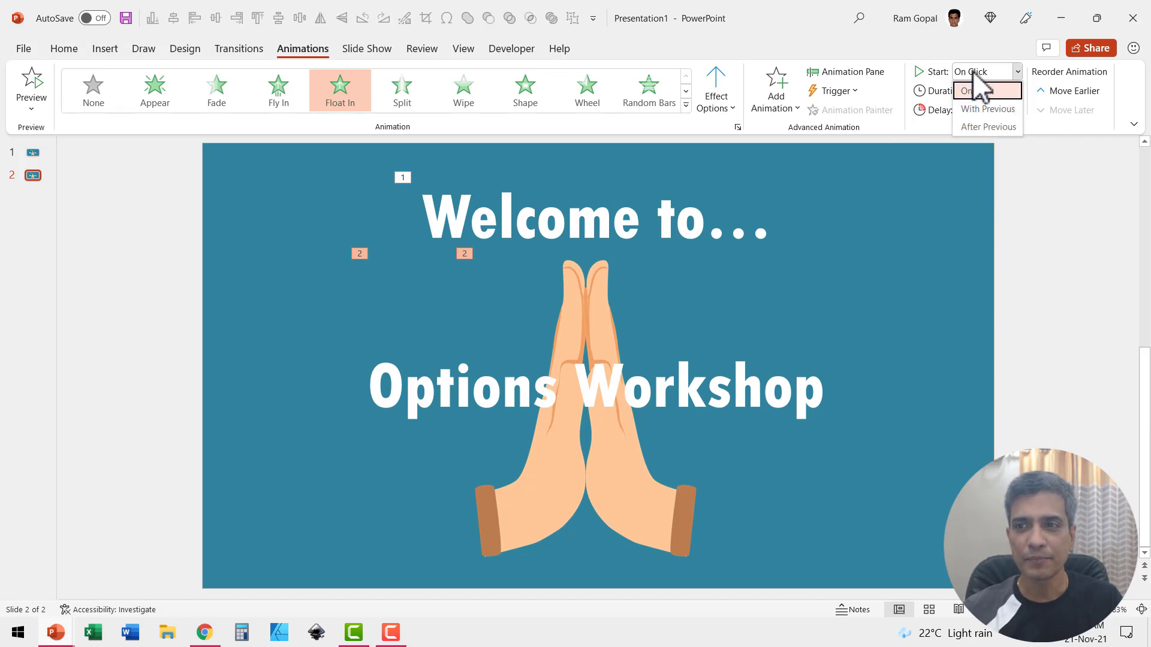
click(988, 126)
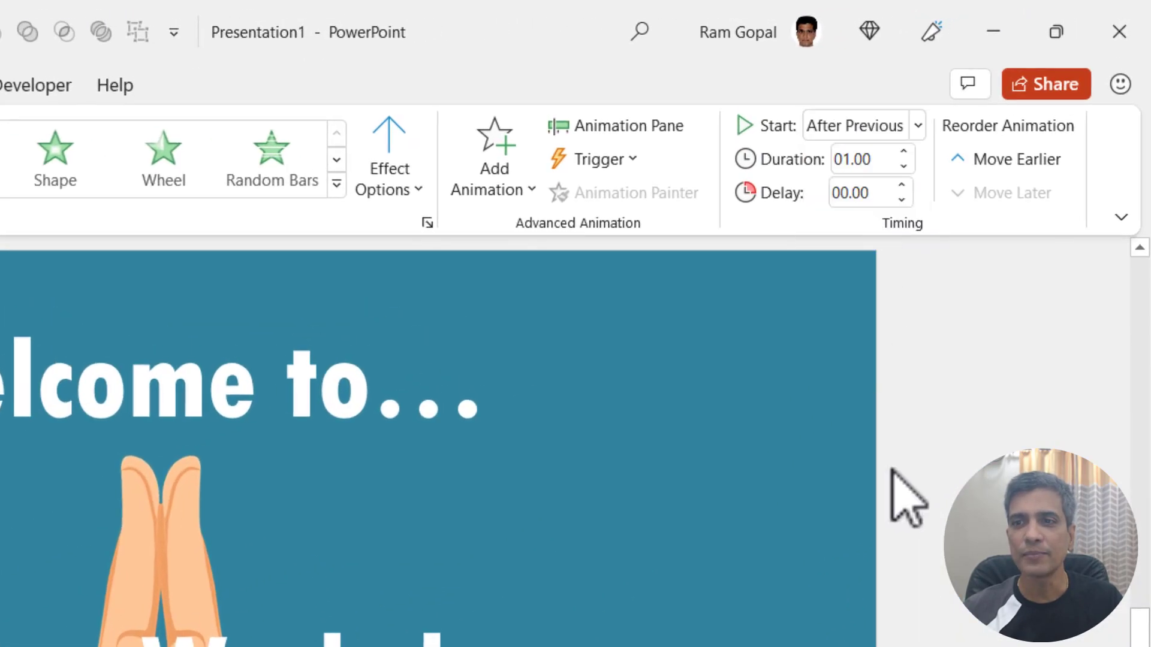
click(619, 125)
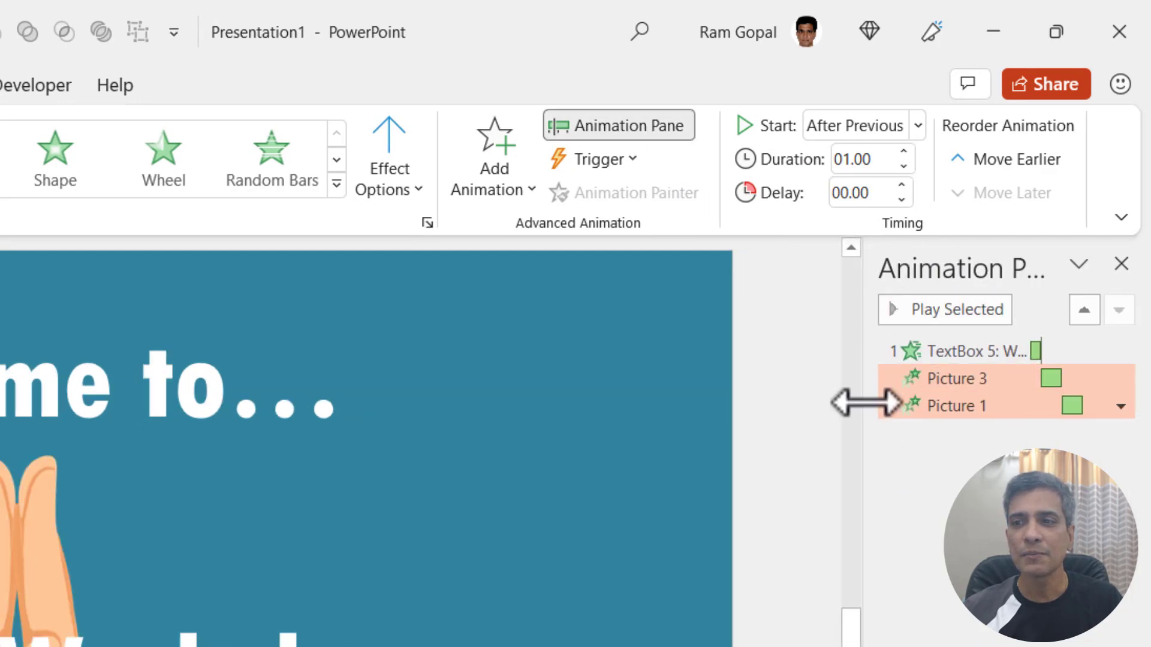
mouse_move(892, 569)
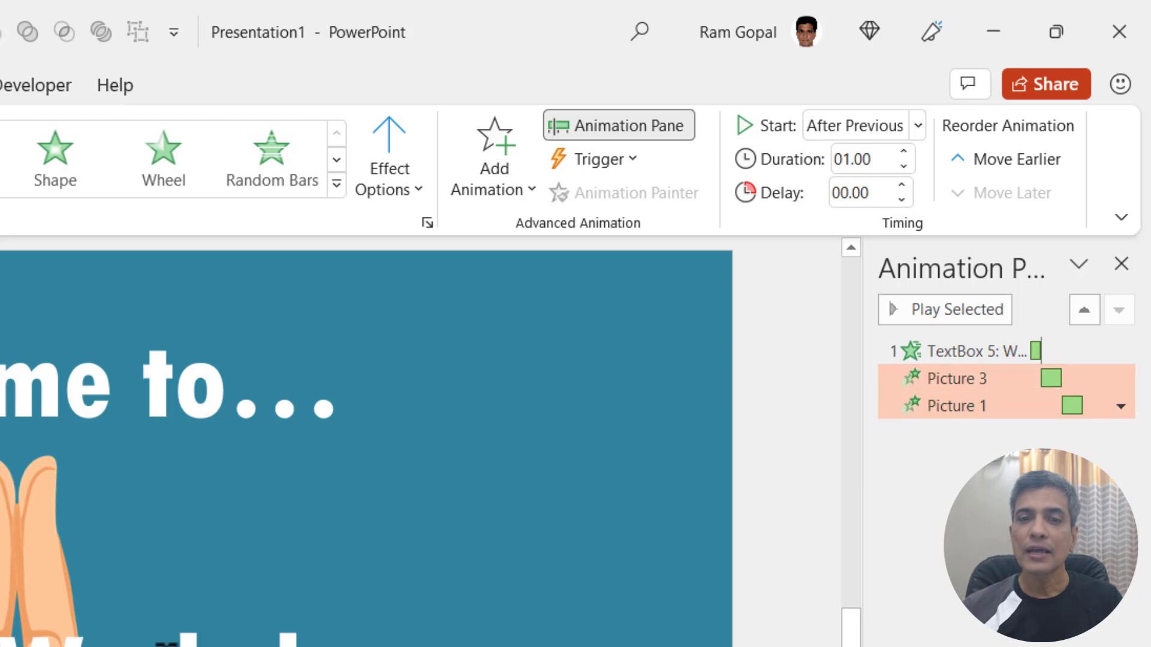
mouse_move(658, 556)
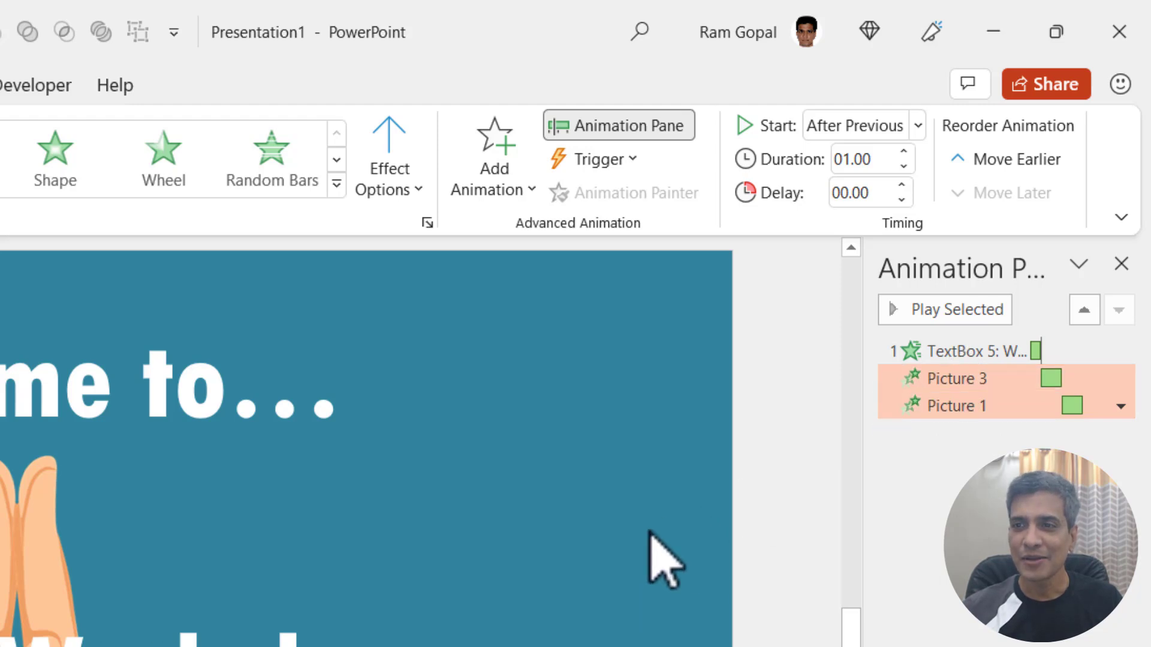
Set Picture 1's float-in to start With Previous so both hands enter together
click(954, 405)
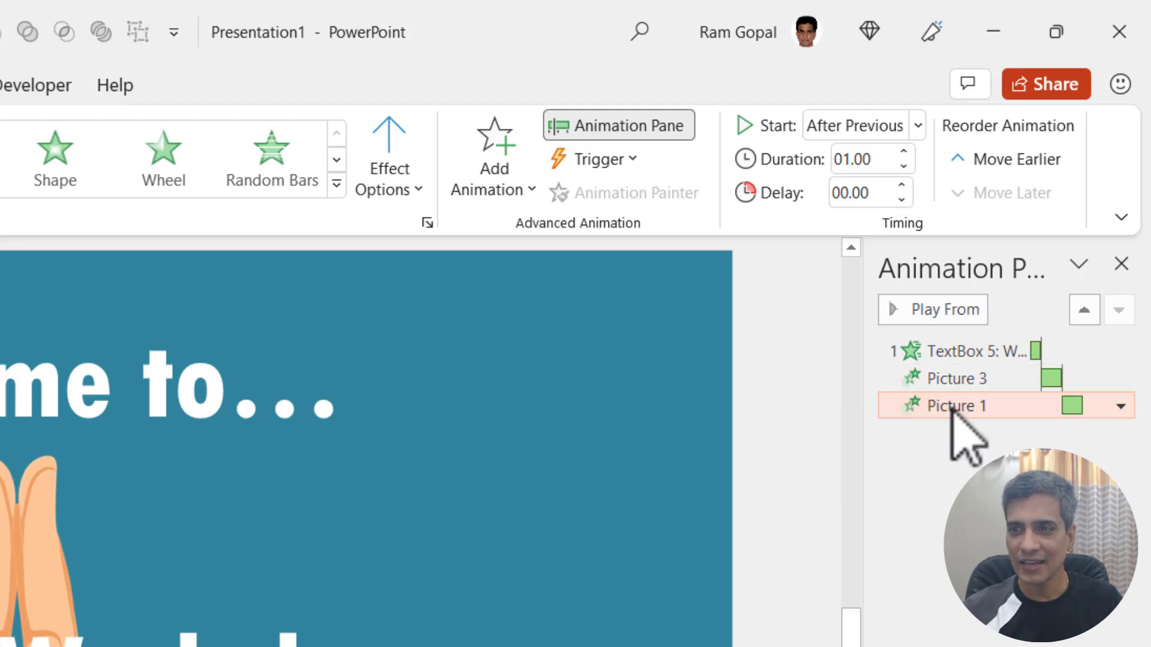
click(915, 124)
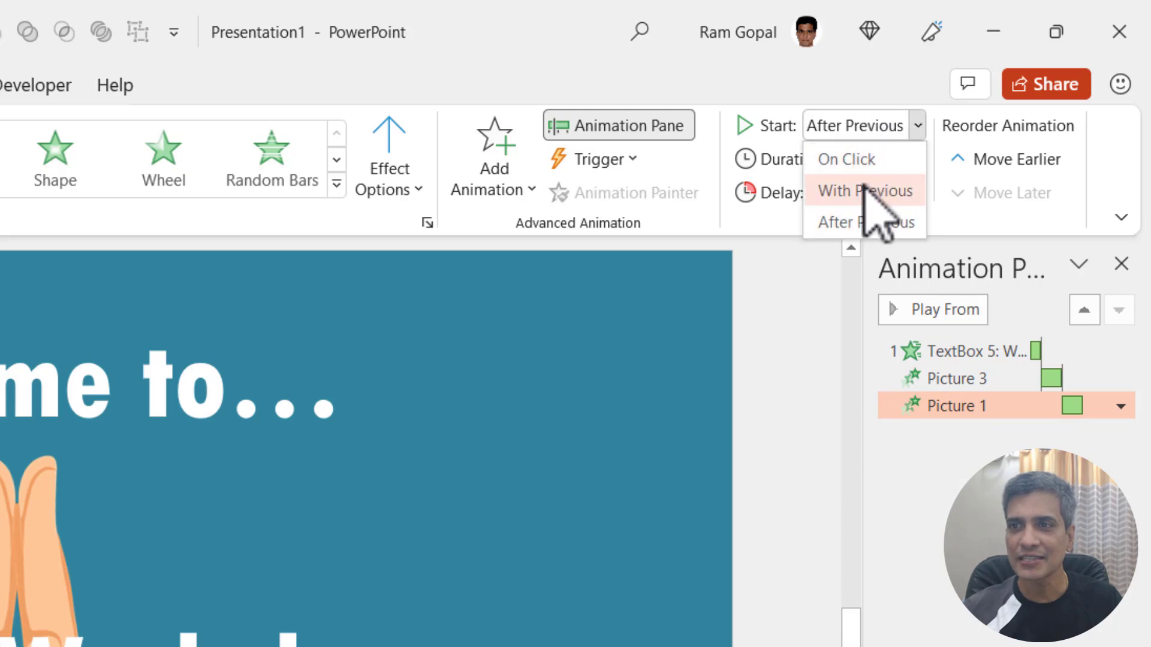
click(864, 190)
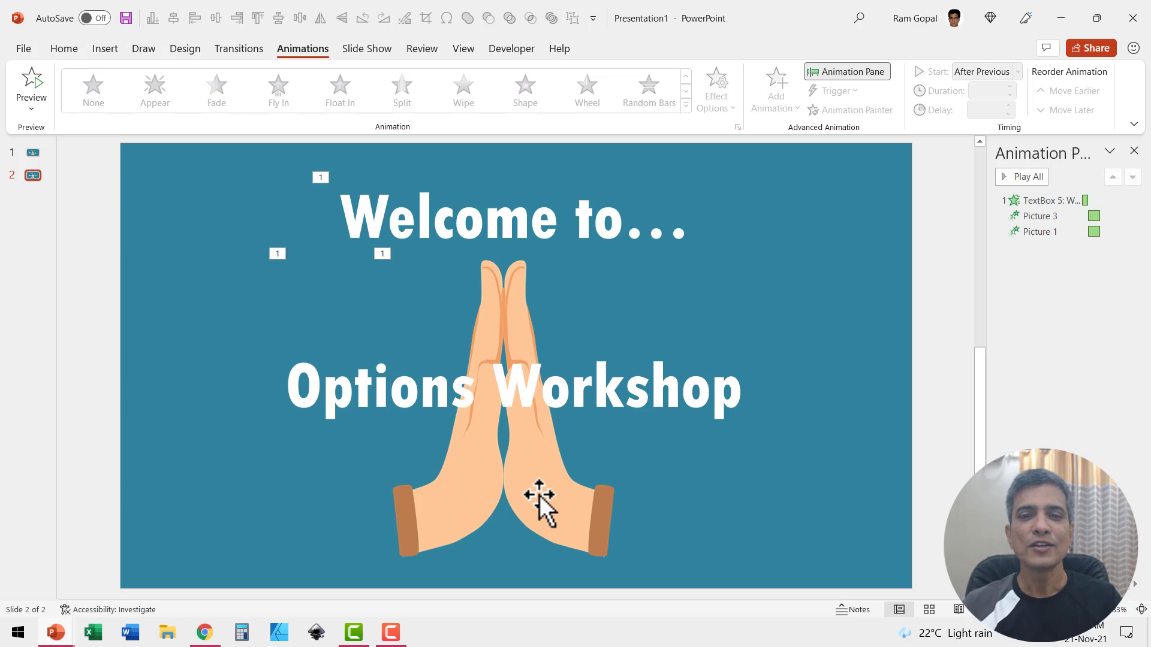
Add a Lines motion path to Picture 3 with the Right effect direction
click(539, 503)
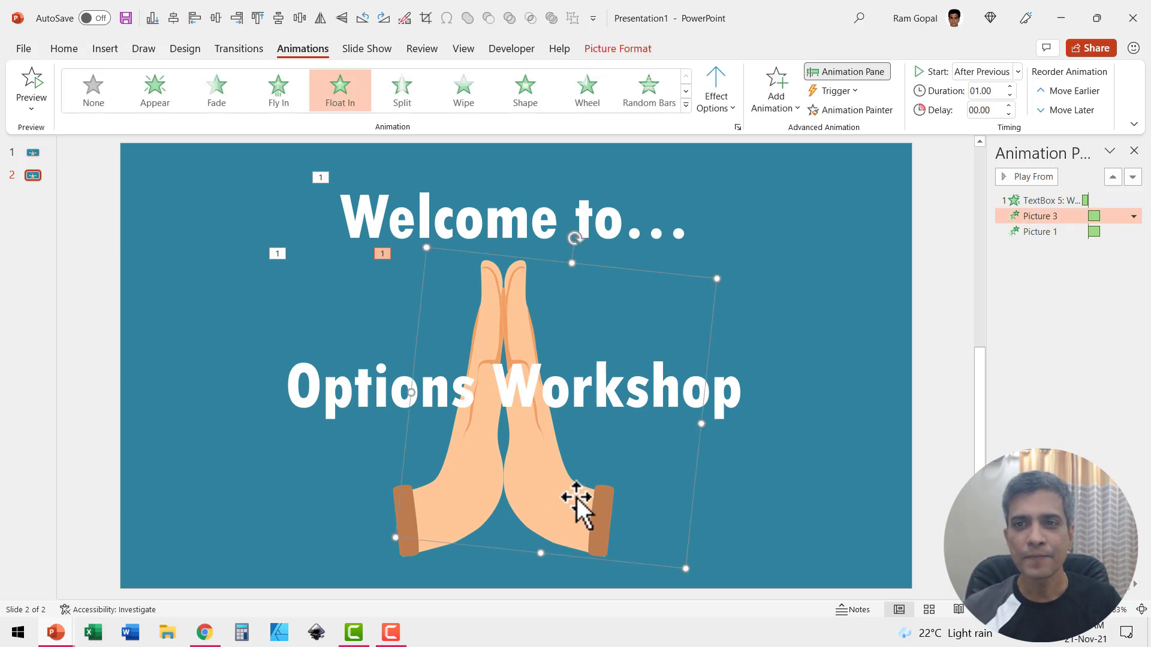
mouse_move(776, 89)
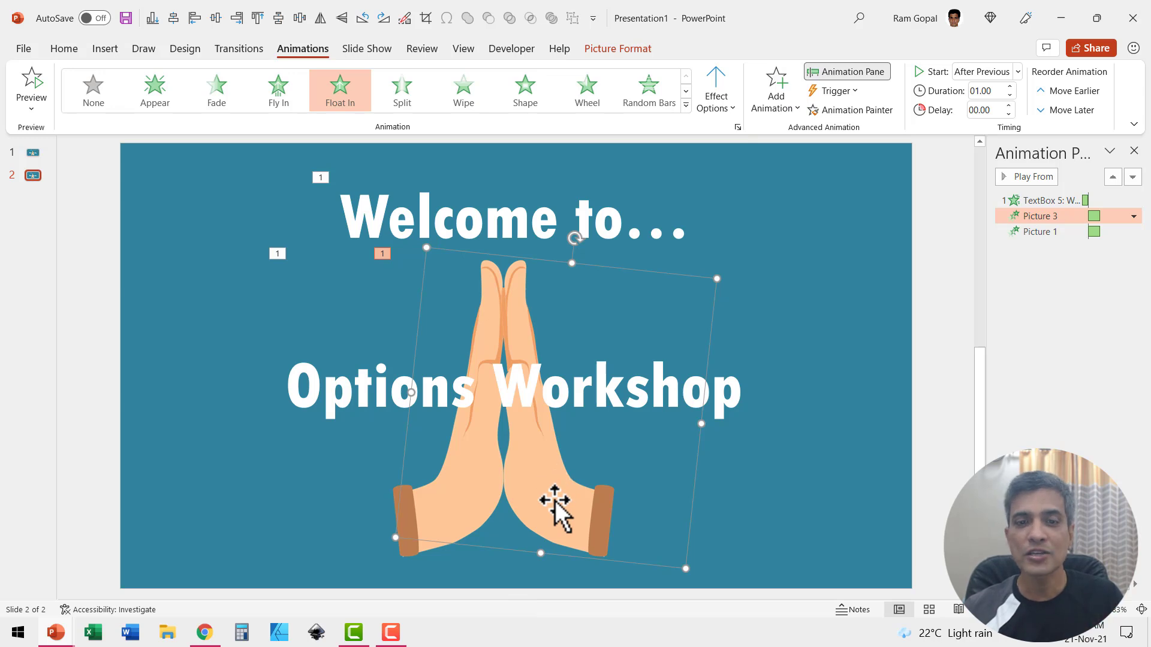
mouse_move(803, 140)
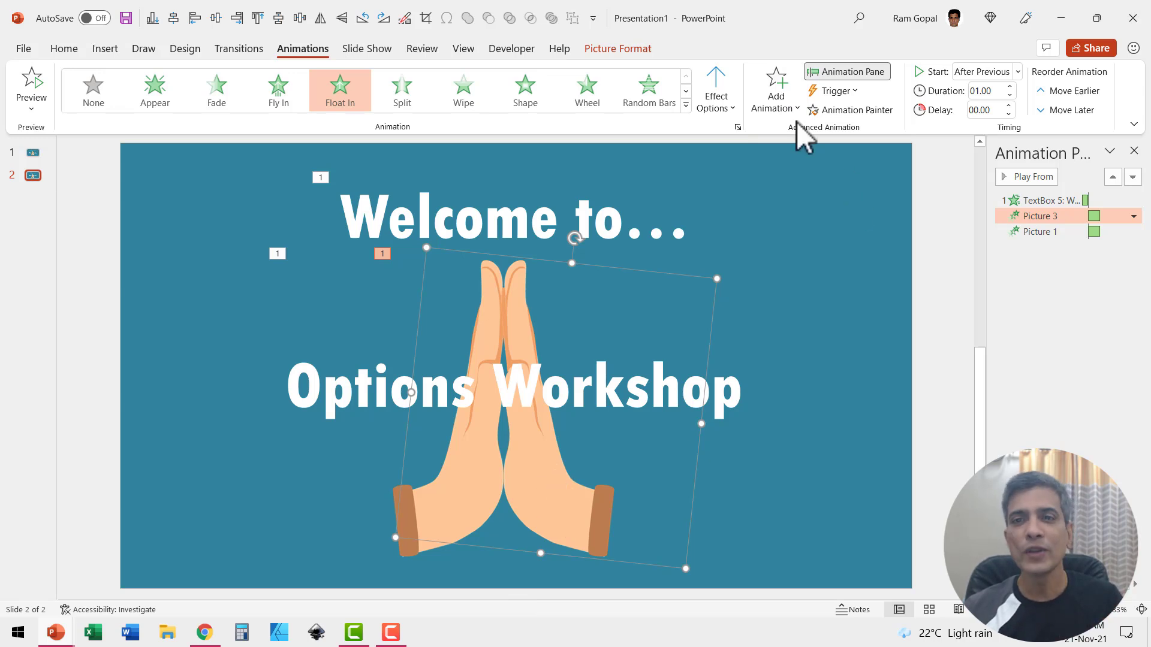
click(773, 88)
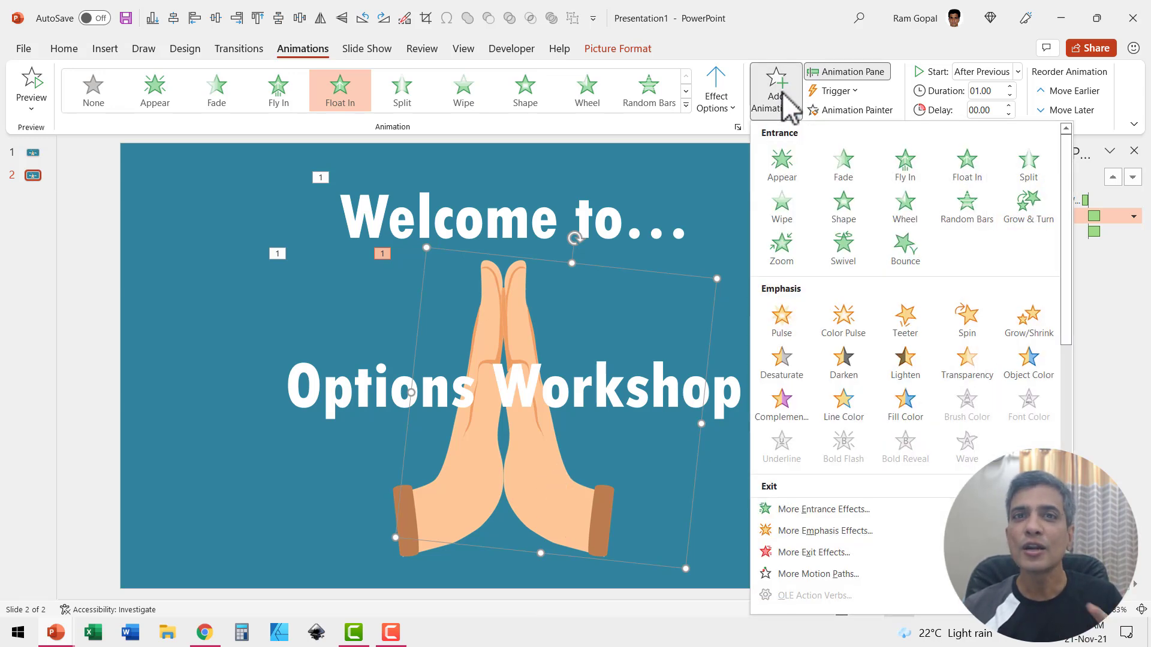
mouse_move(843, 403)
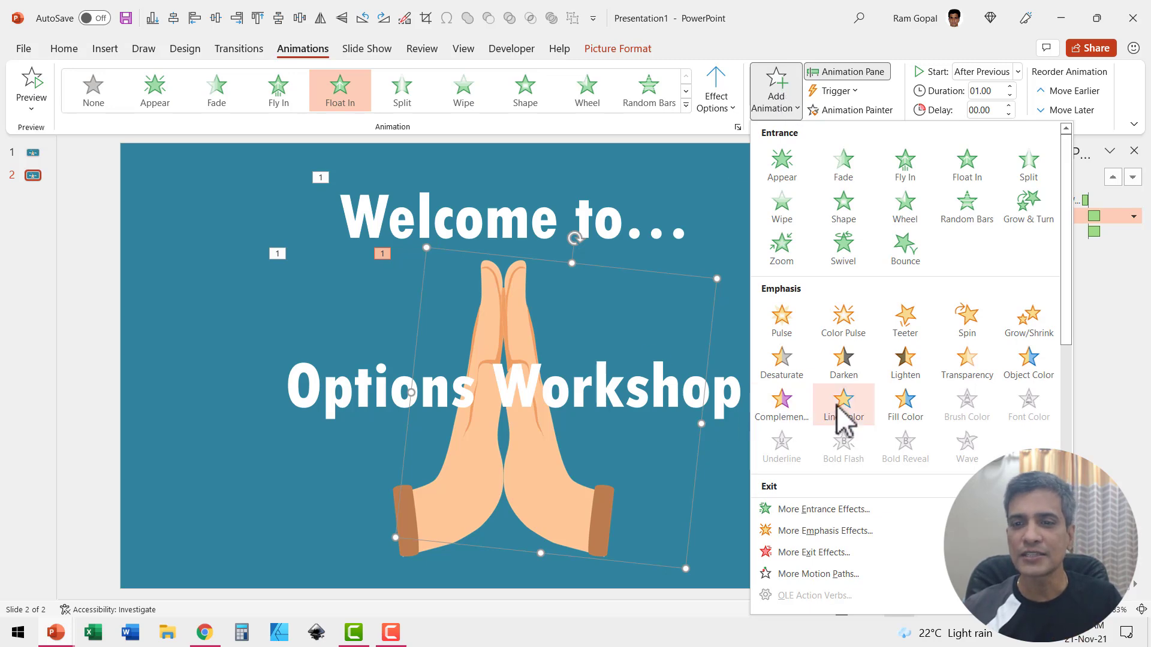
scroll(down, 3)
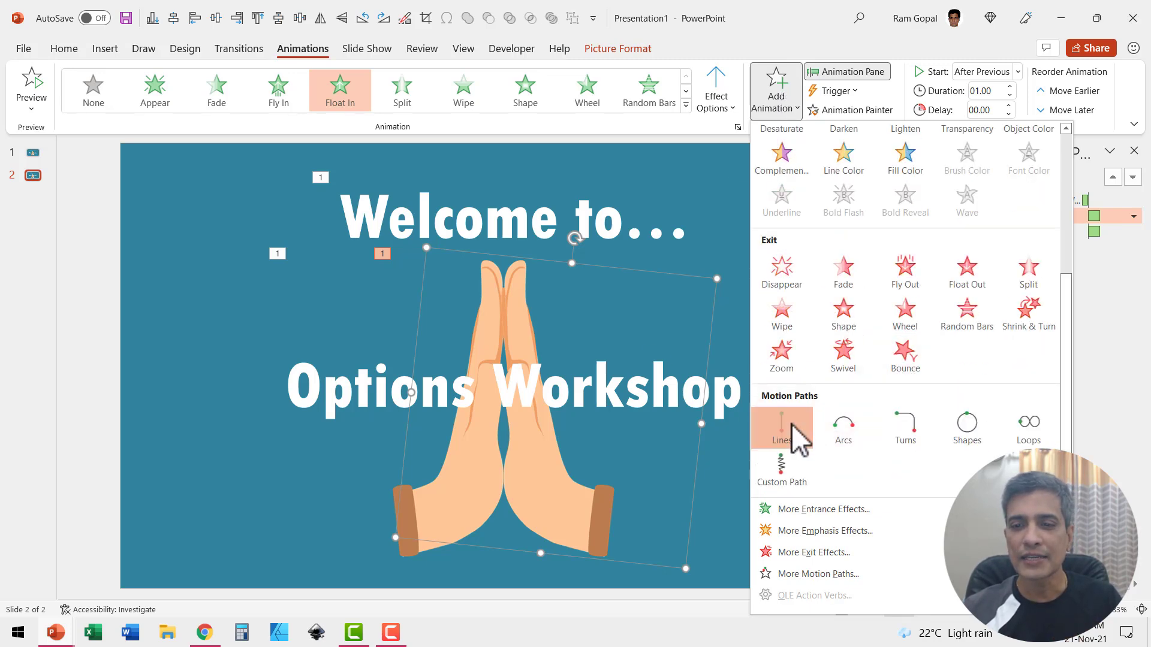
click(781, 428)
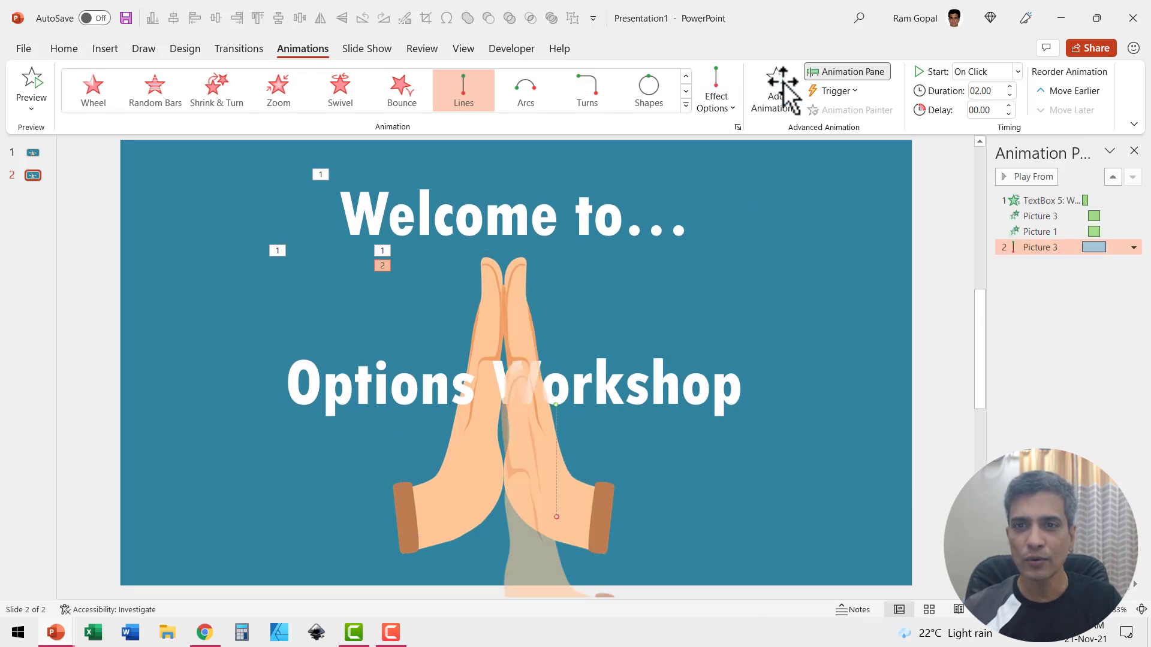
click(715, 88)
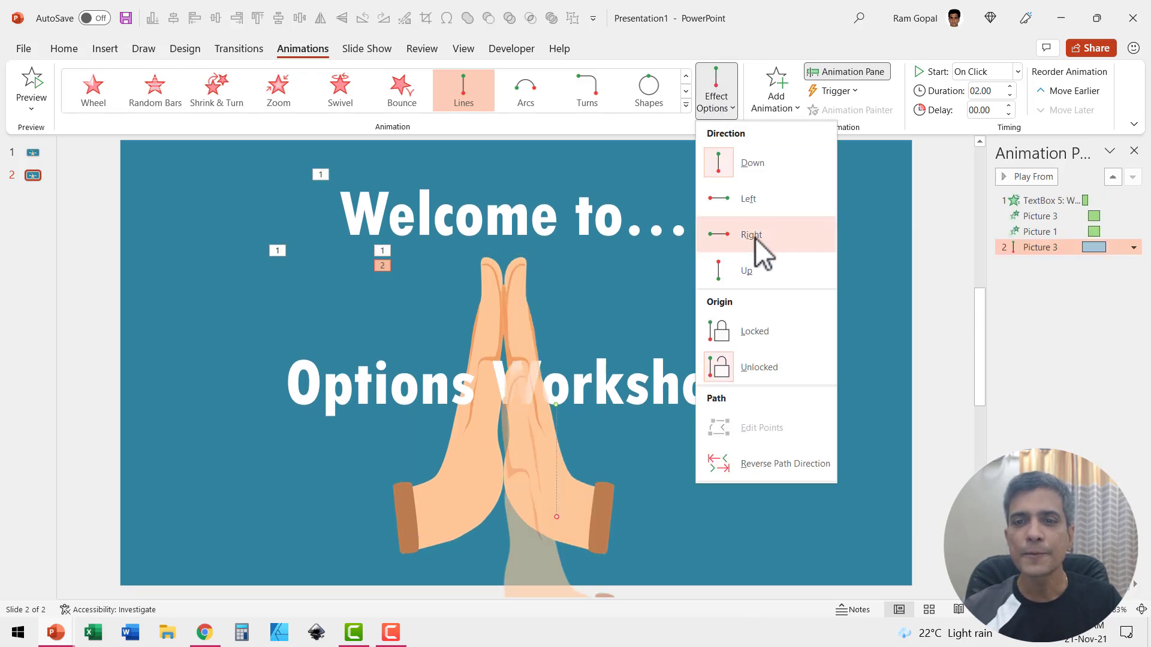
click(751, 235)
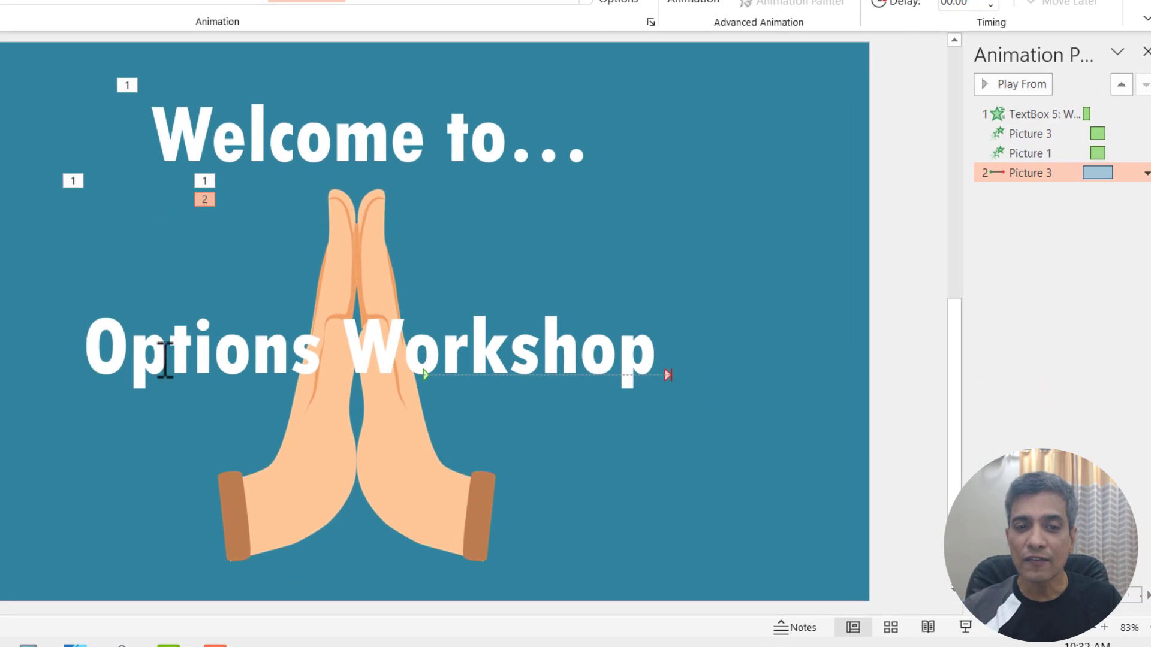
mouse_move(668, 386)
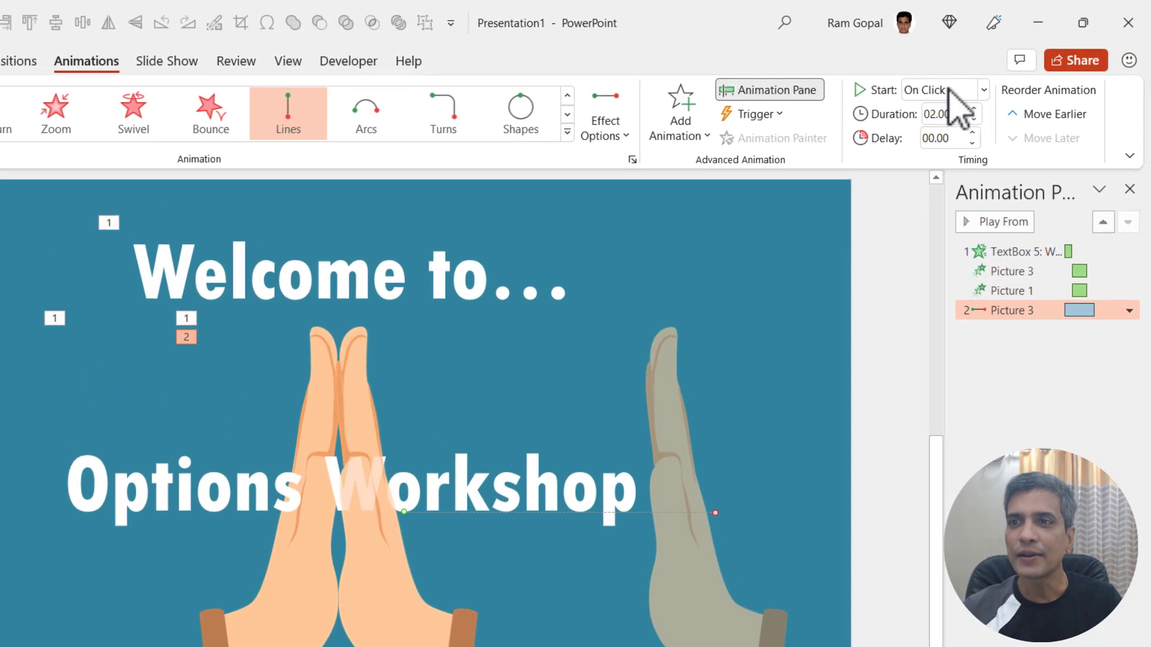
Make the rightward motion path start With Previous after a 01.00 delay
click(939, 89)
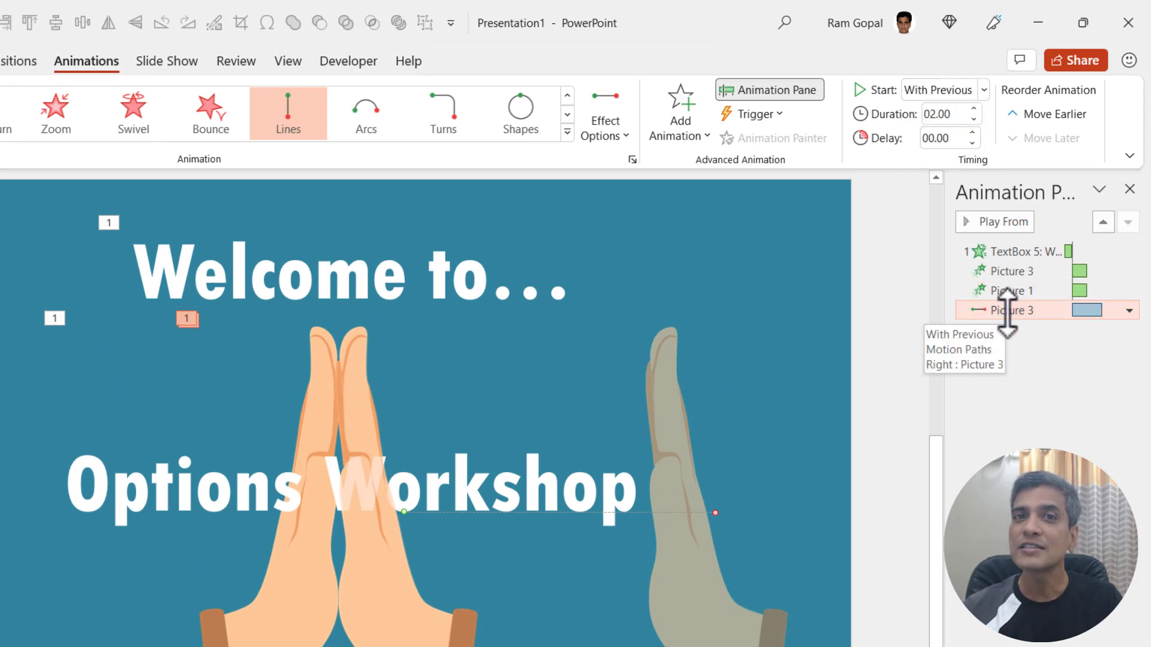
mouse_move(370, 400)
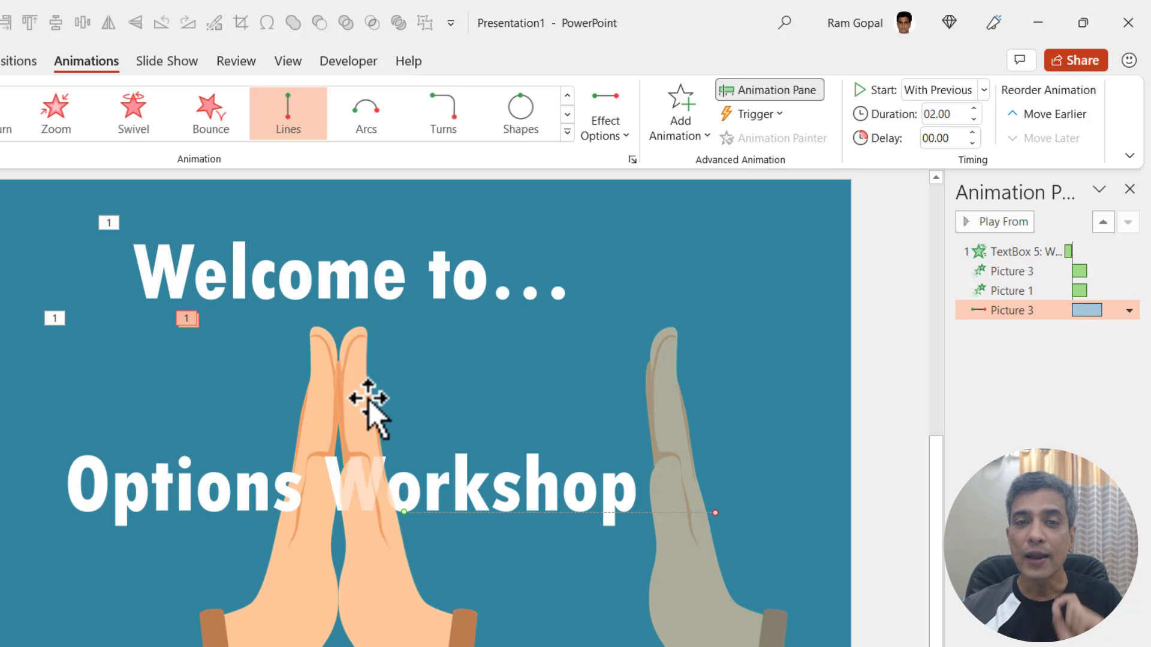
mouse_move(374, 429)
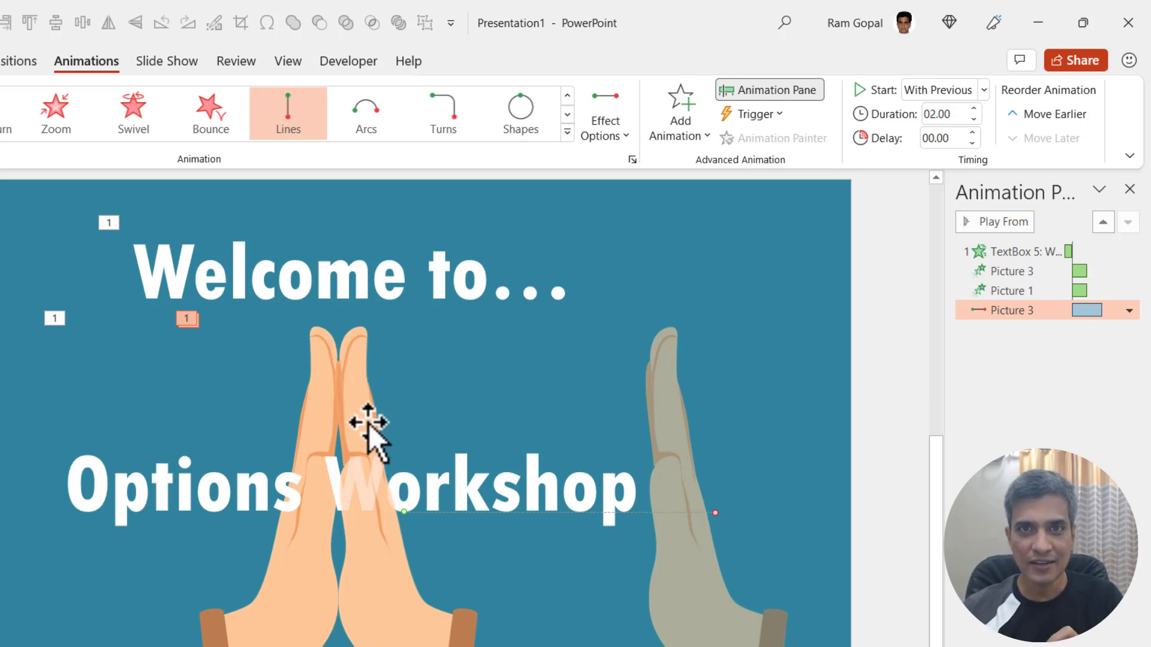
mouse_move(984, 150)
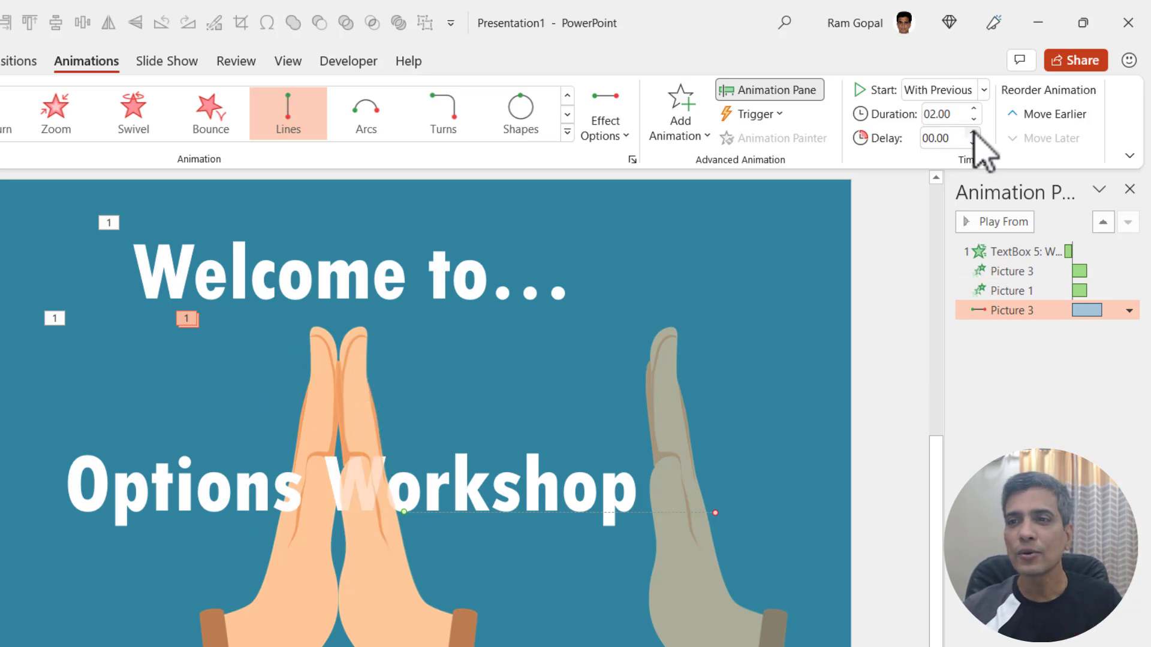
click(972, 133)
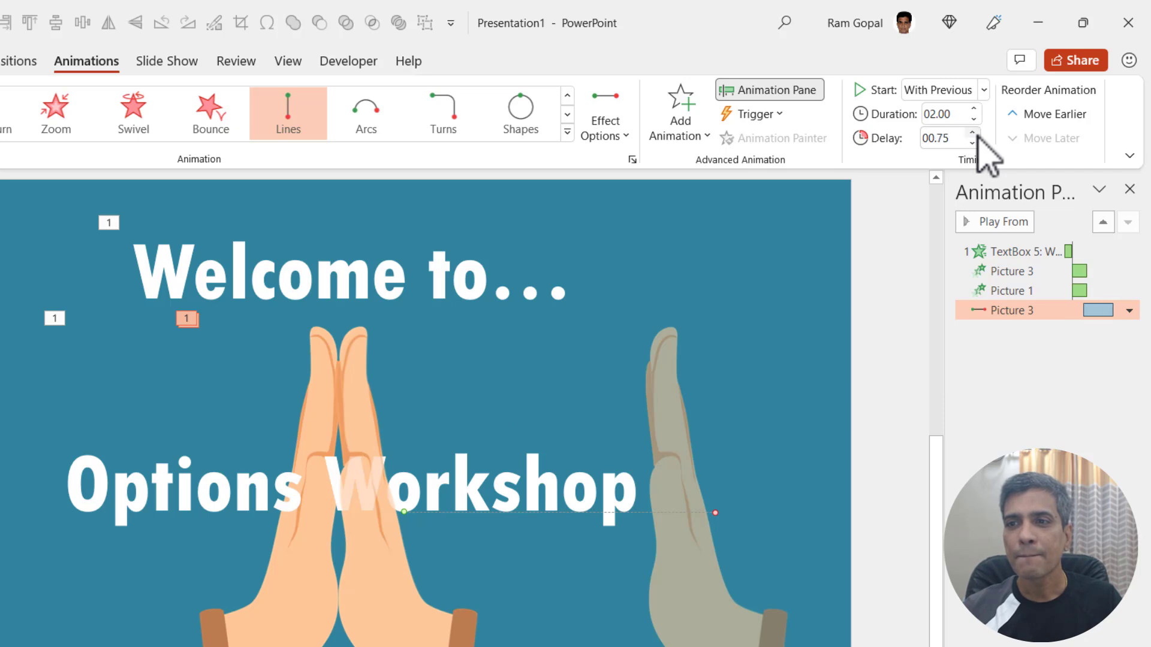
click(972, 133)
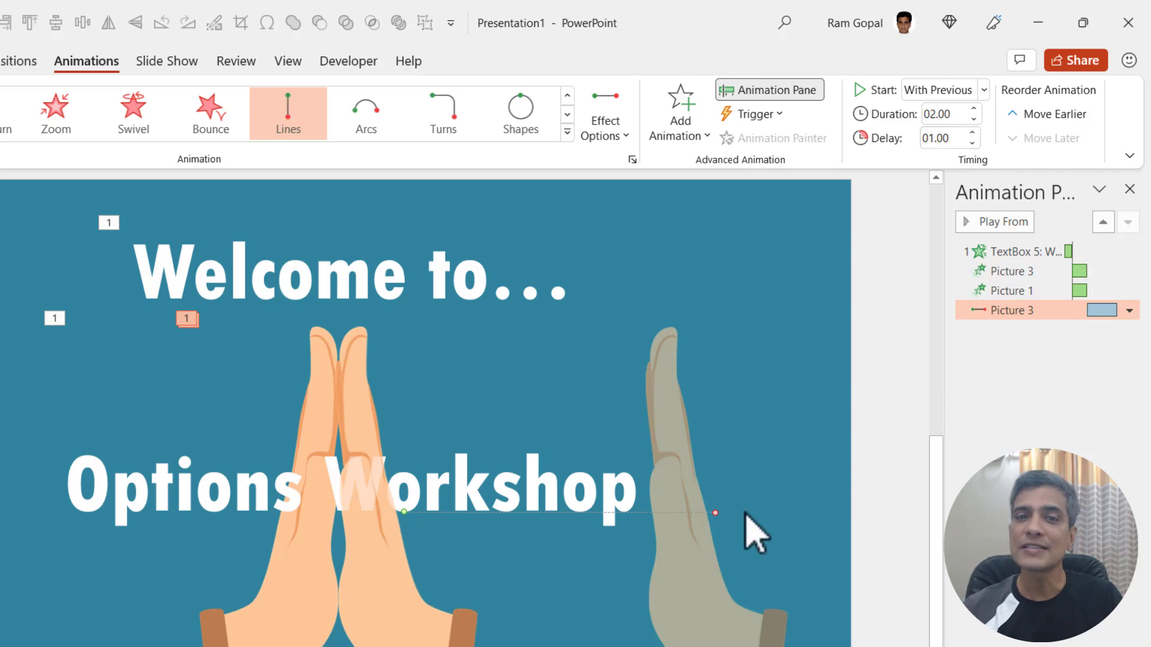
mouse_move(371, 419)
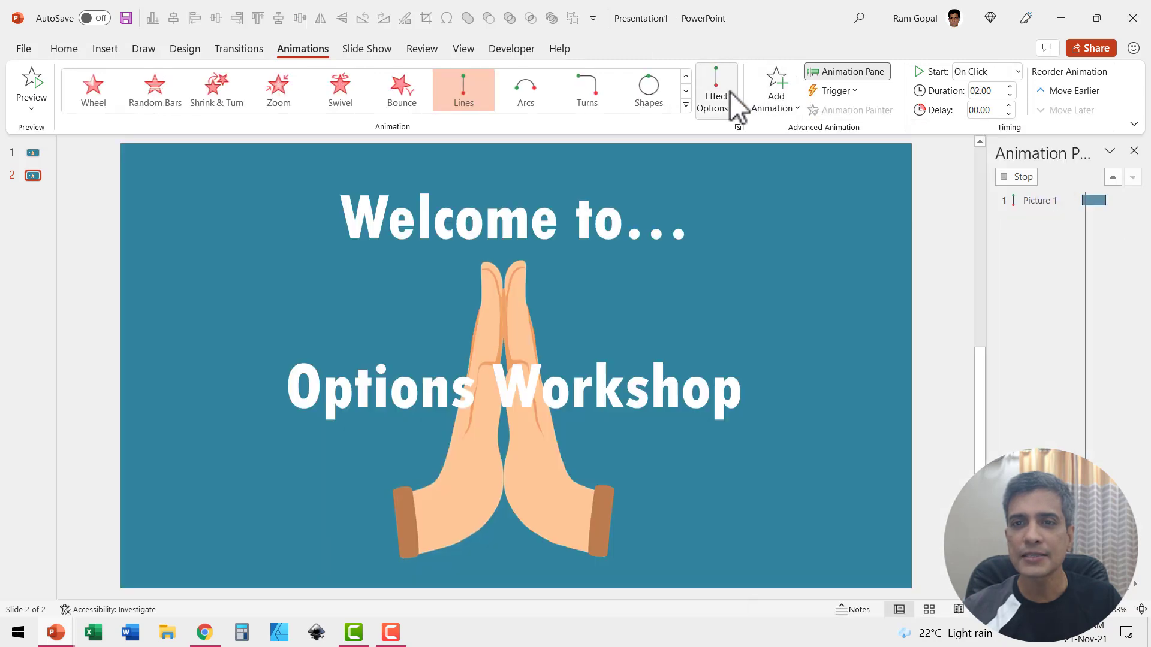
mouse_move(402, 446)
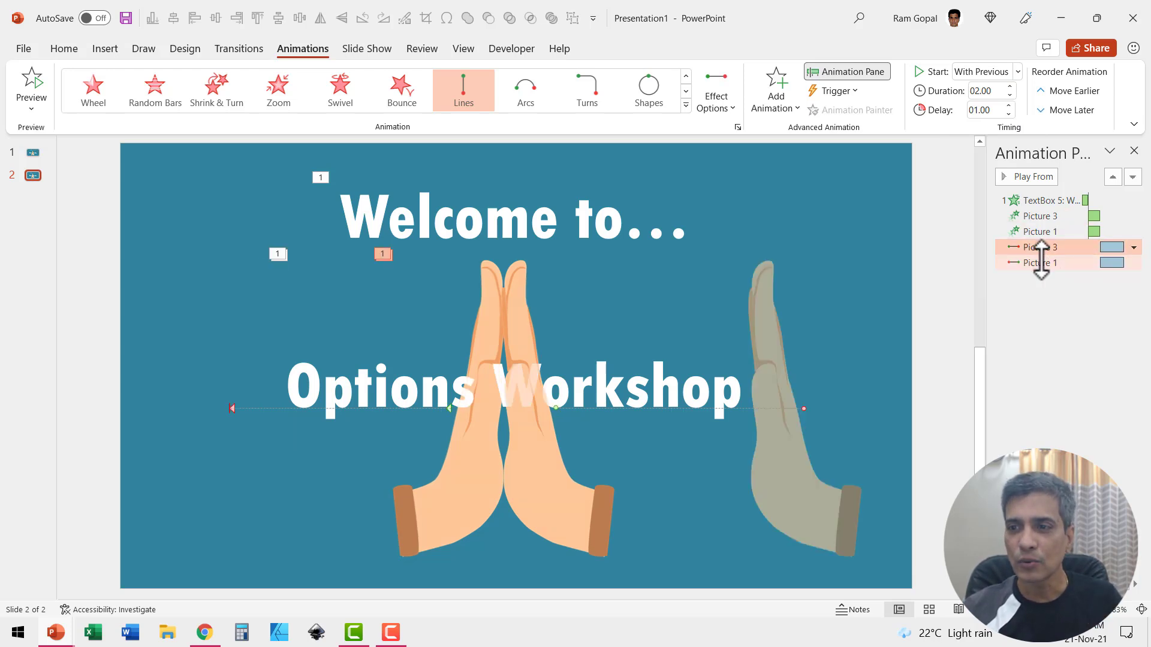
Give both hand motion paths Smooth start 1 sec, Smooth end 0 and Bounce end 1.04 sec
click(1035, 246)
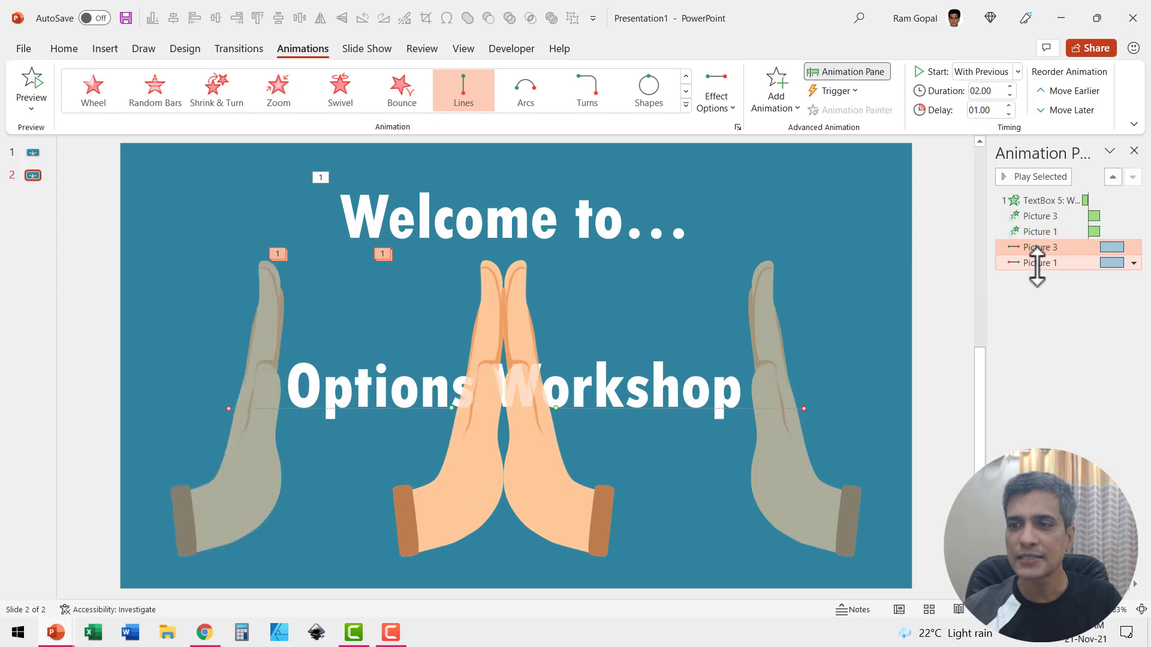
click(1132, 263)
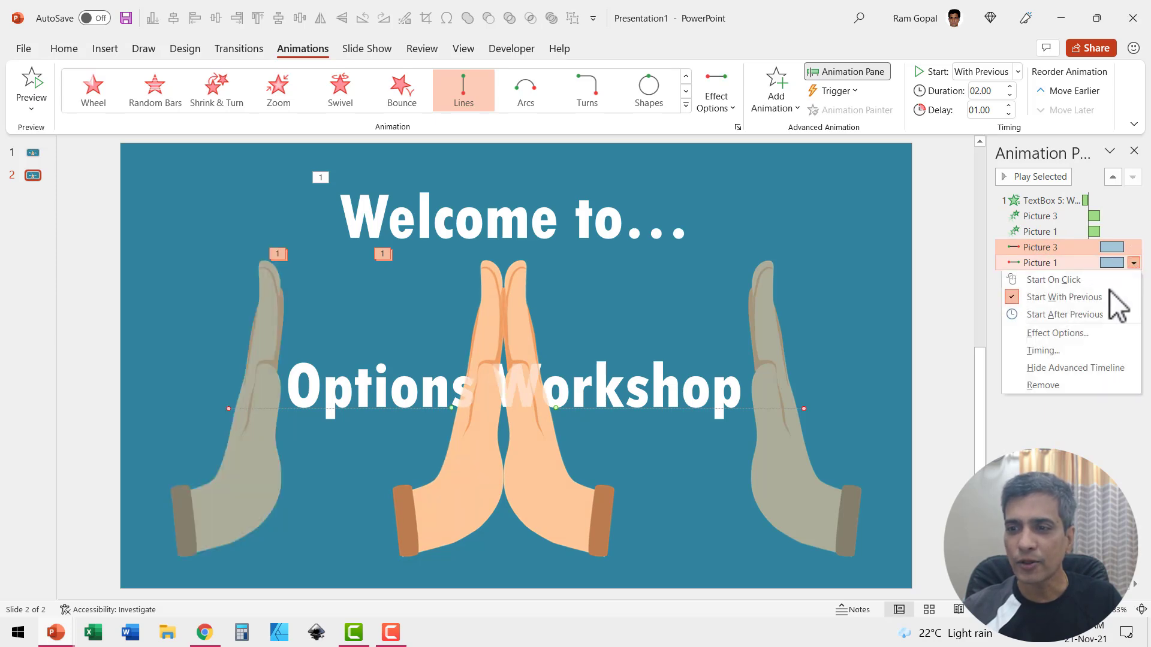
click(1057, 333)
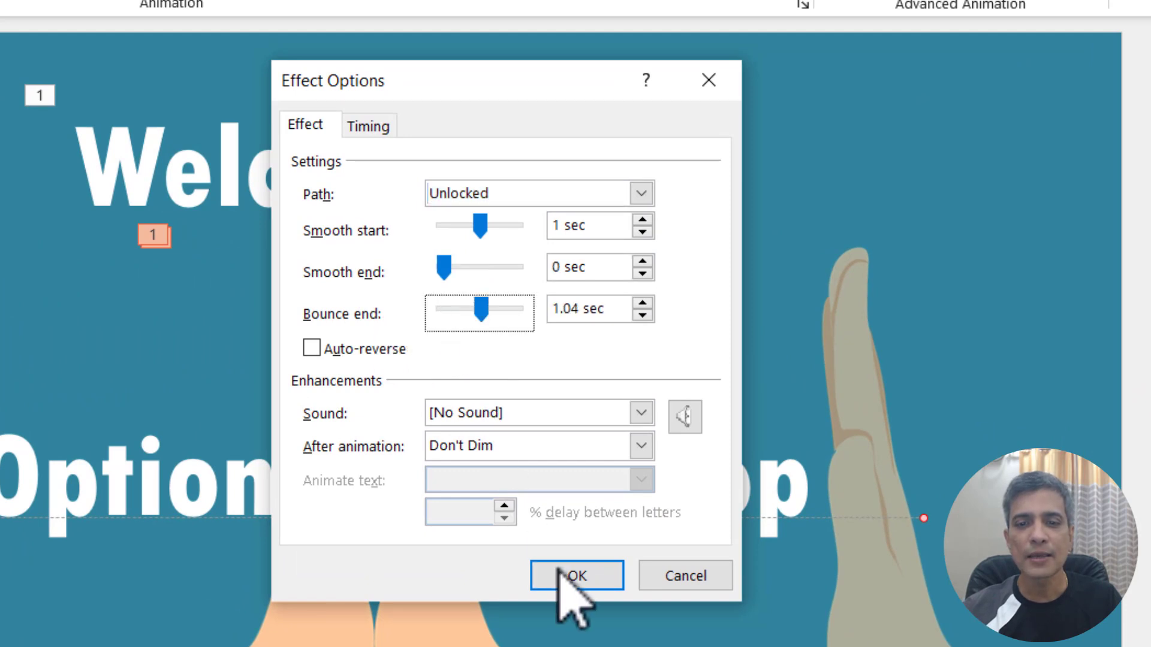
click(575, 575)
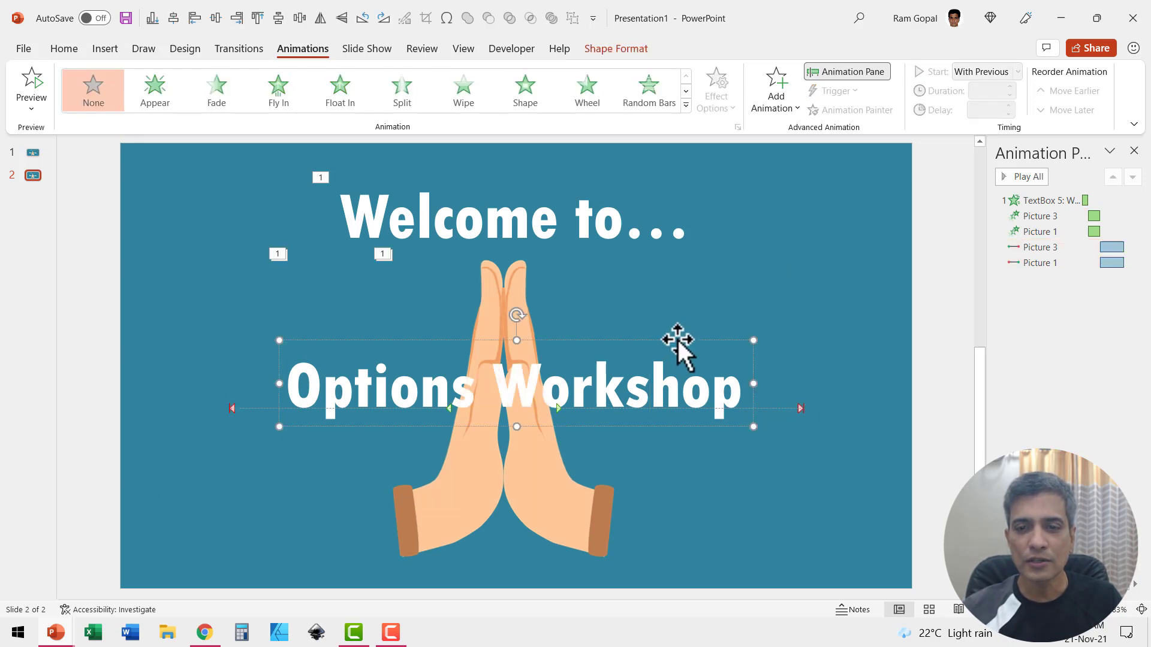
mouse_move(642, 198)
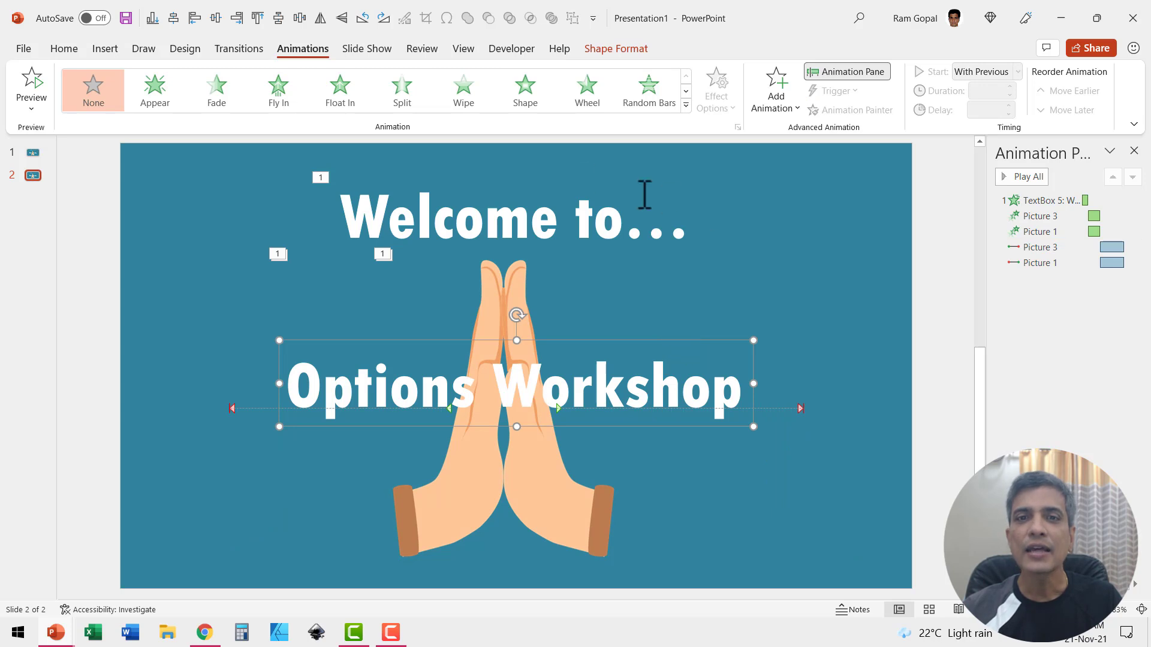
mouse_move(694, 144)
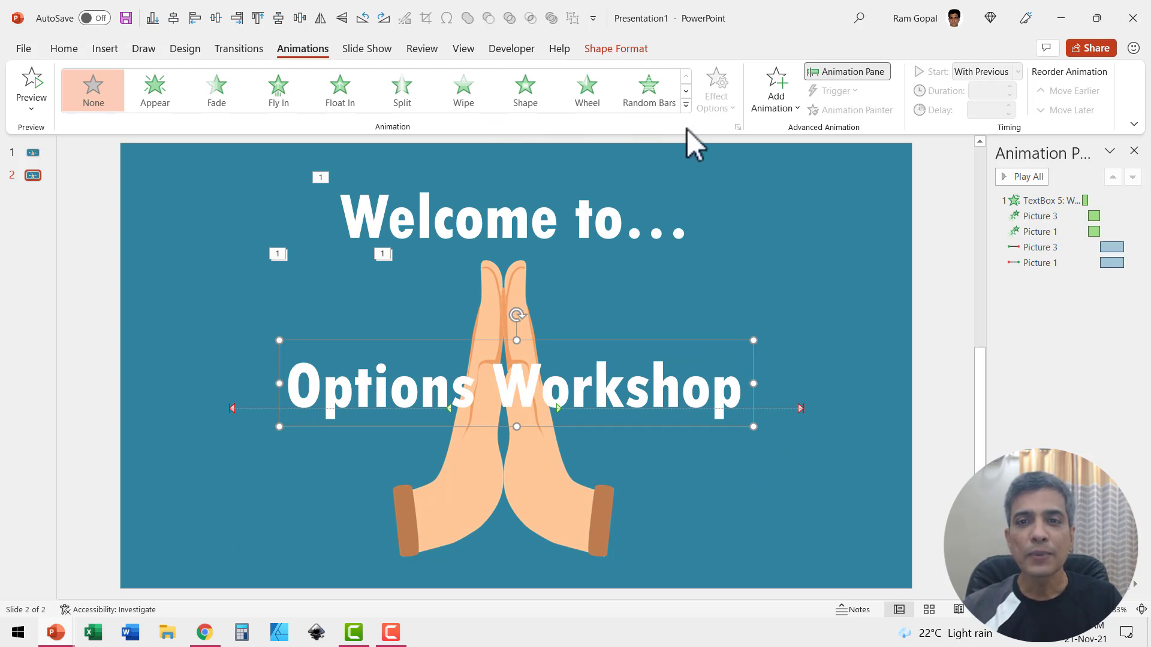
Give the Options Workshop title a Split entrance with duration 01.75
click(402, 91)
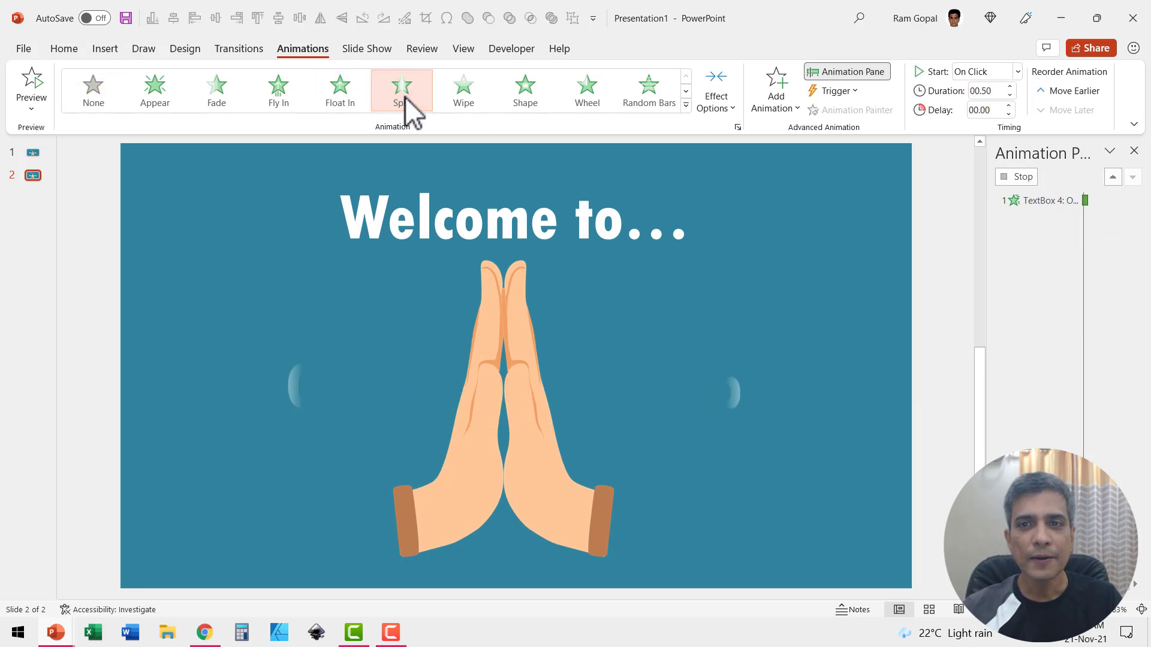
click(716, 88)
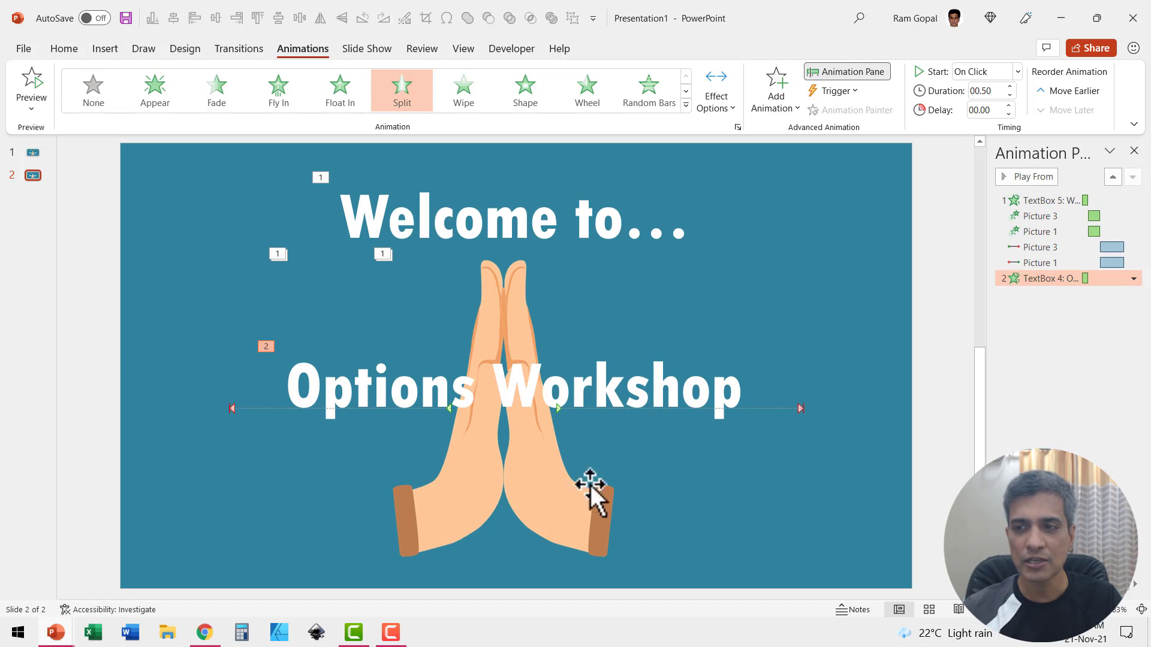
mouse_move(1049, 278)
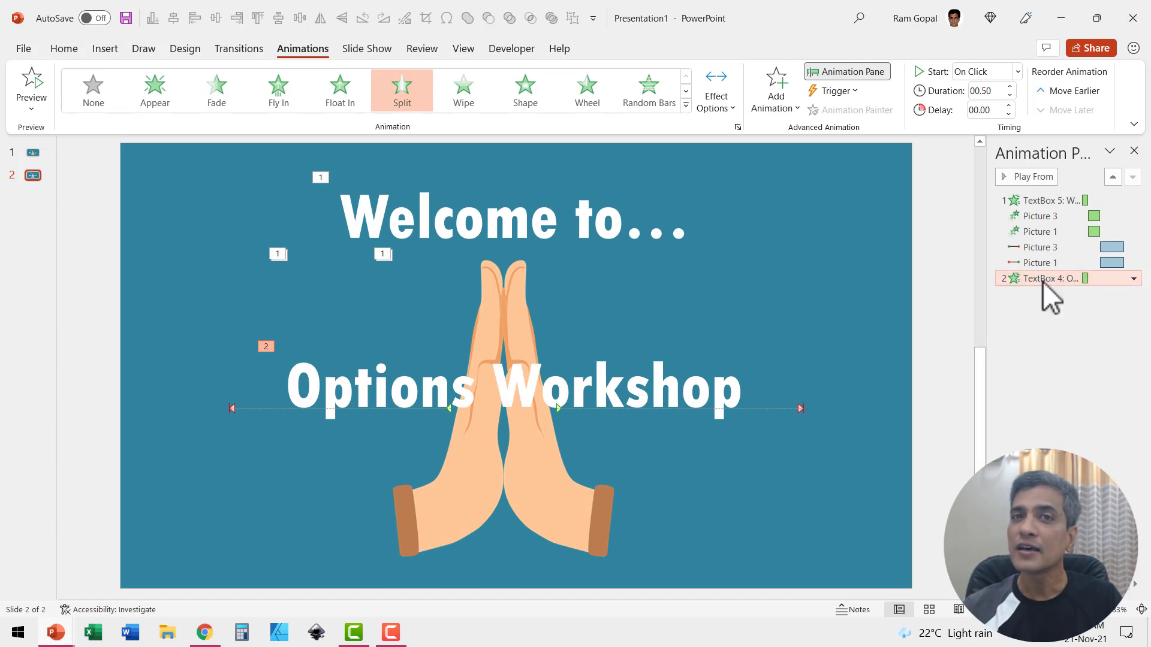
mouse_move(1033, 248)
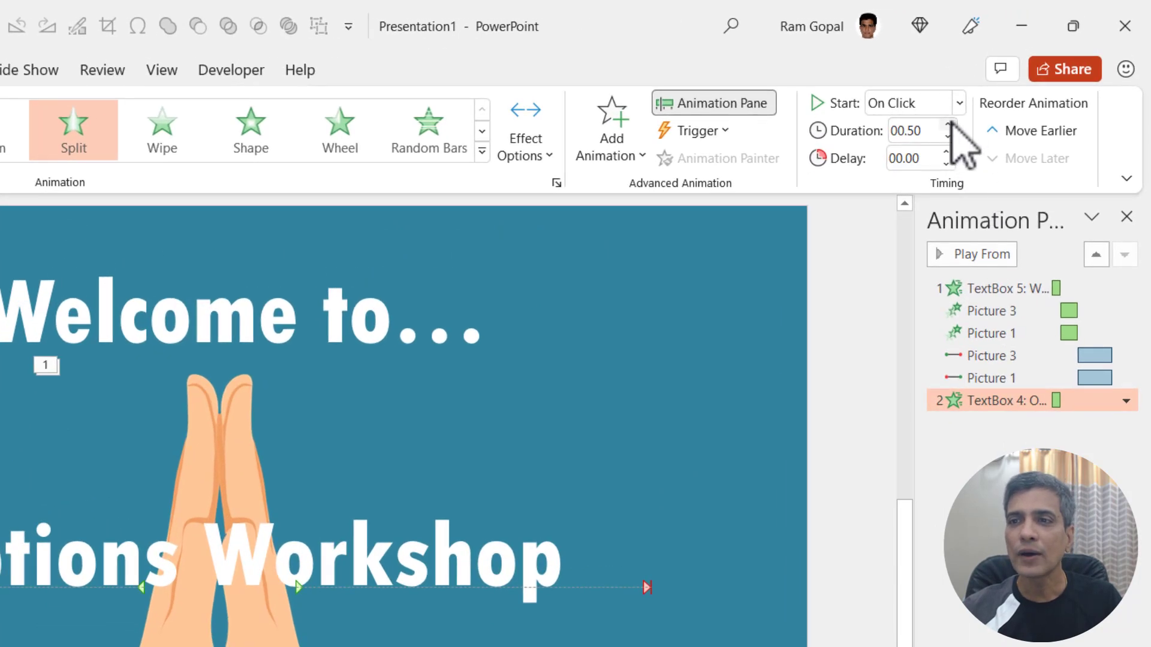
click(947, 125)
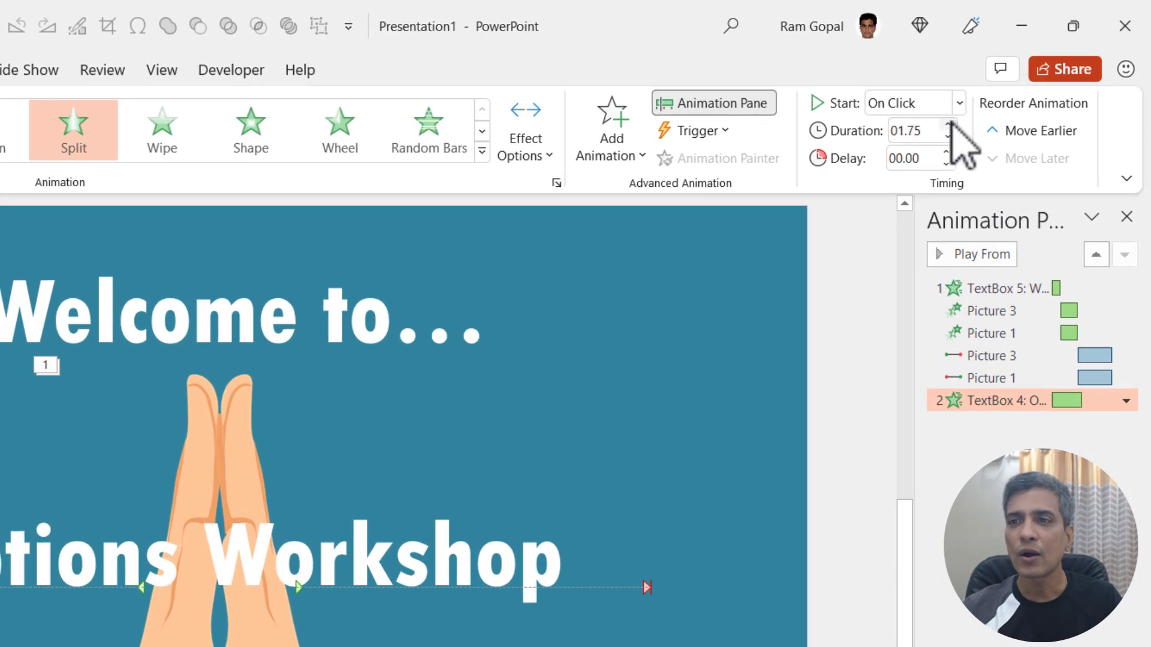
click(948, 130)
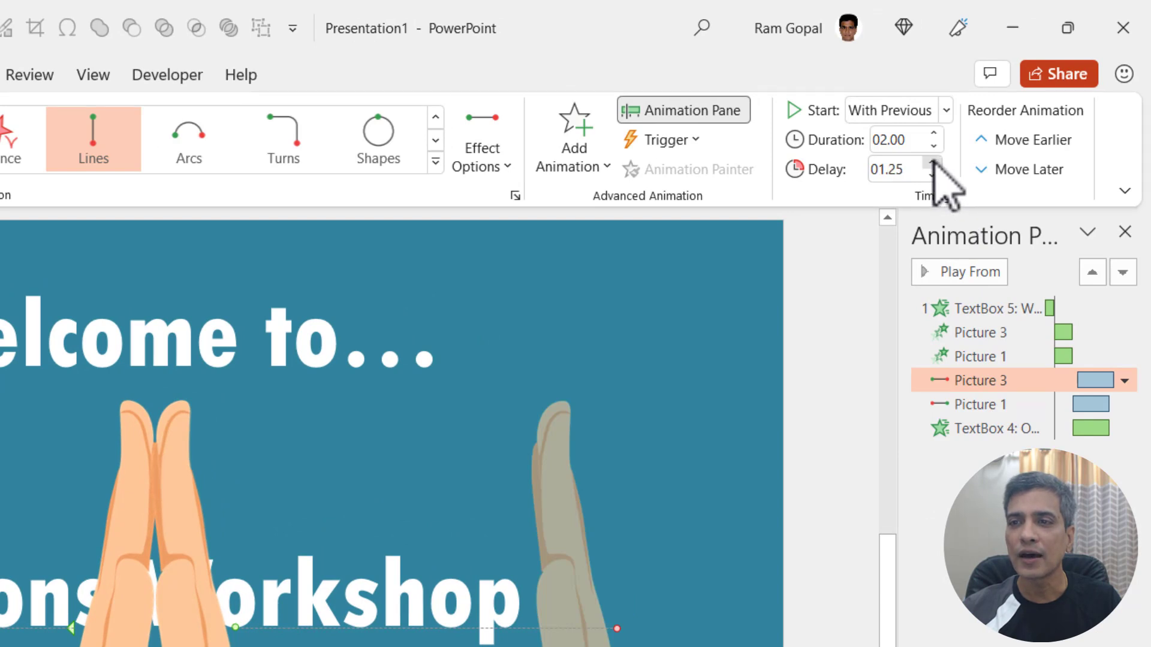
Raise the delay to 02.00 for the hands' parting and title split, then run the slide show
click(931, 164)
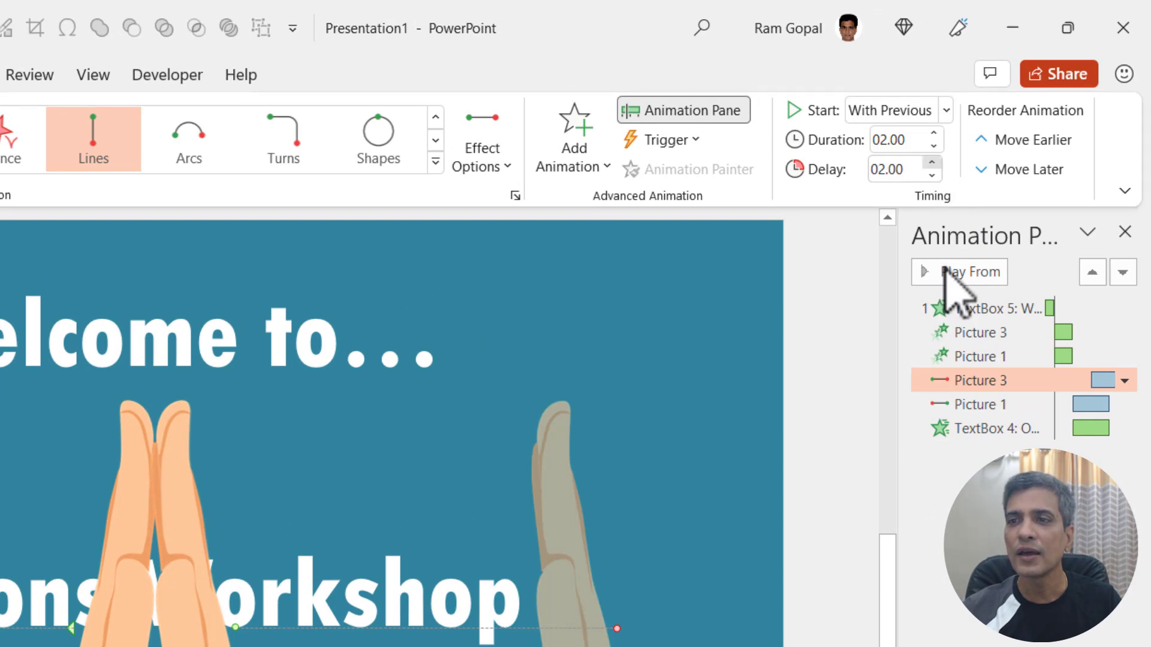
click(944, 111)
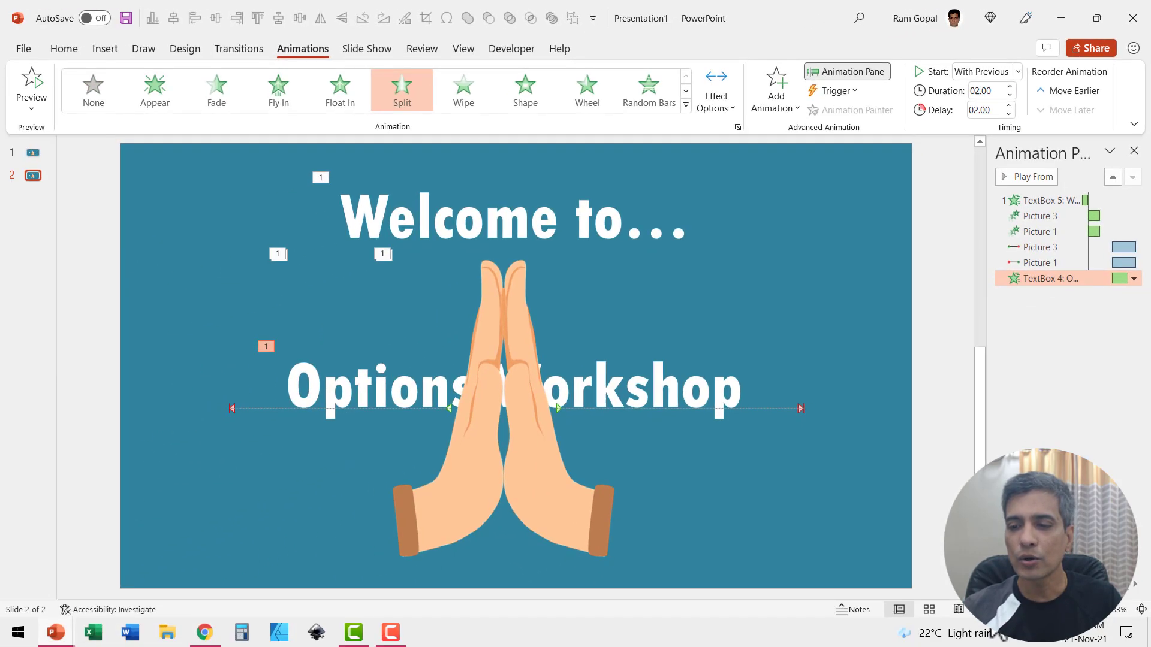
key(F5)
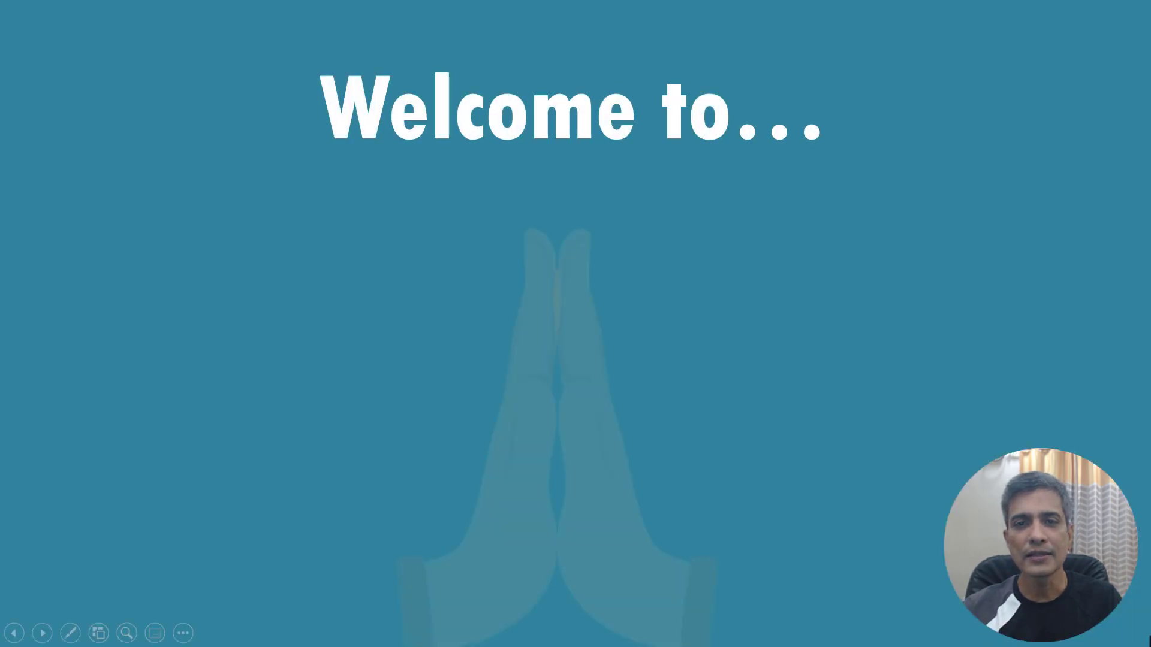